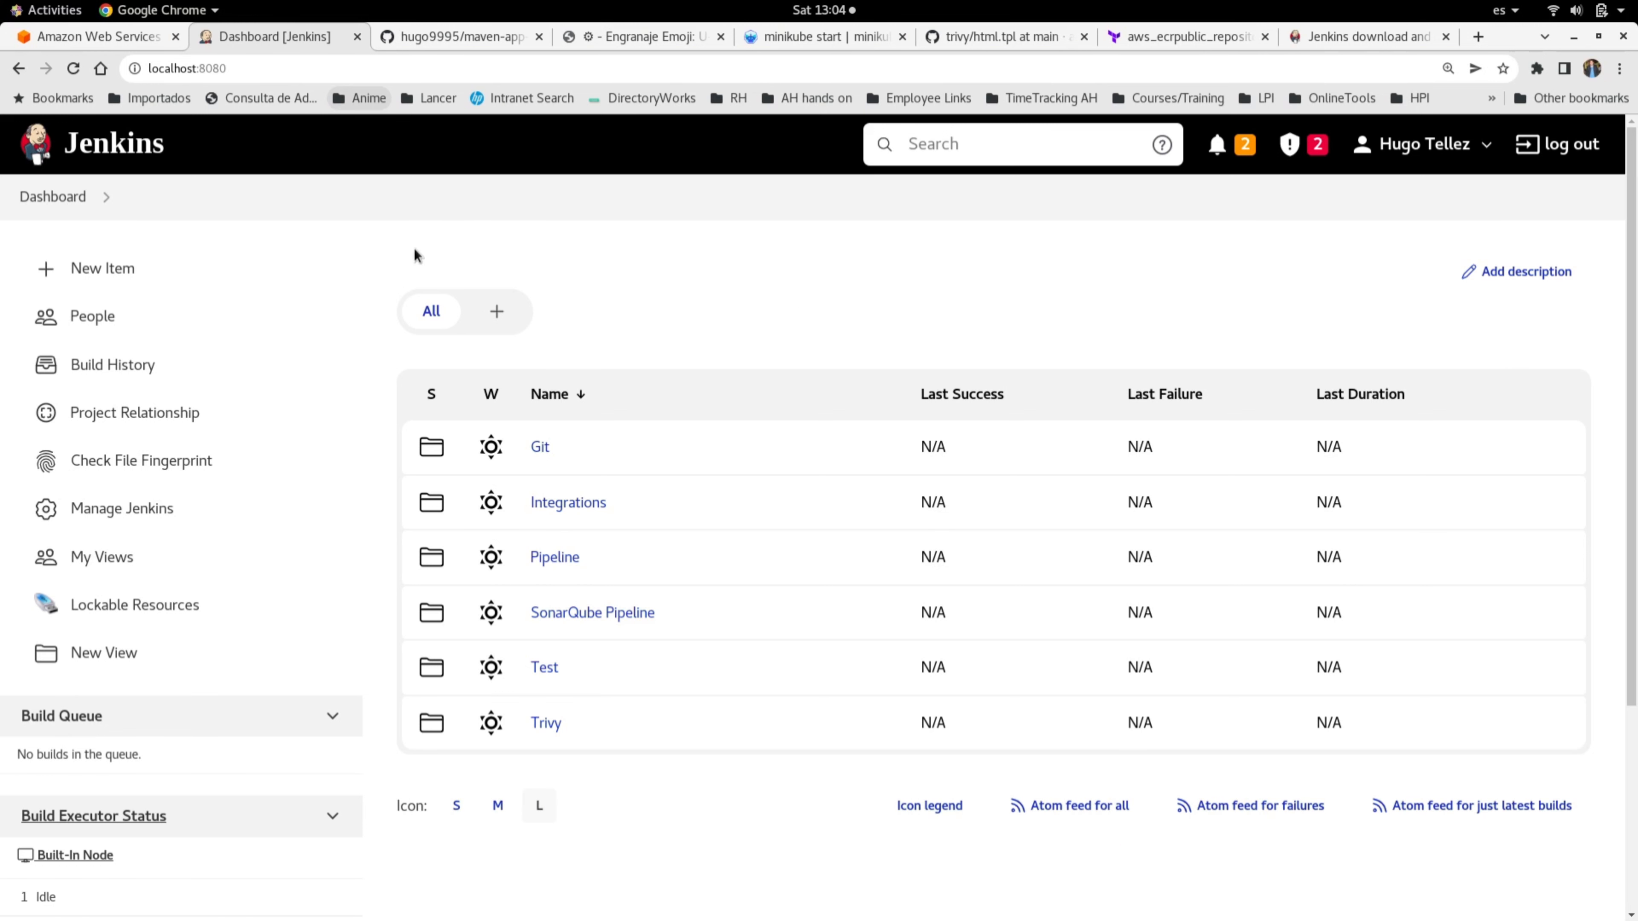
mouse_move(913, 335)
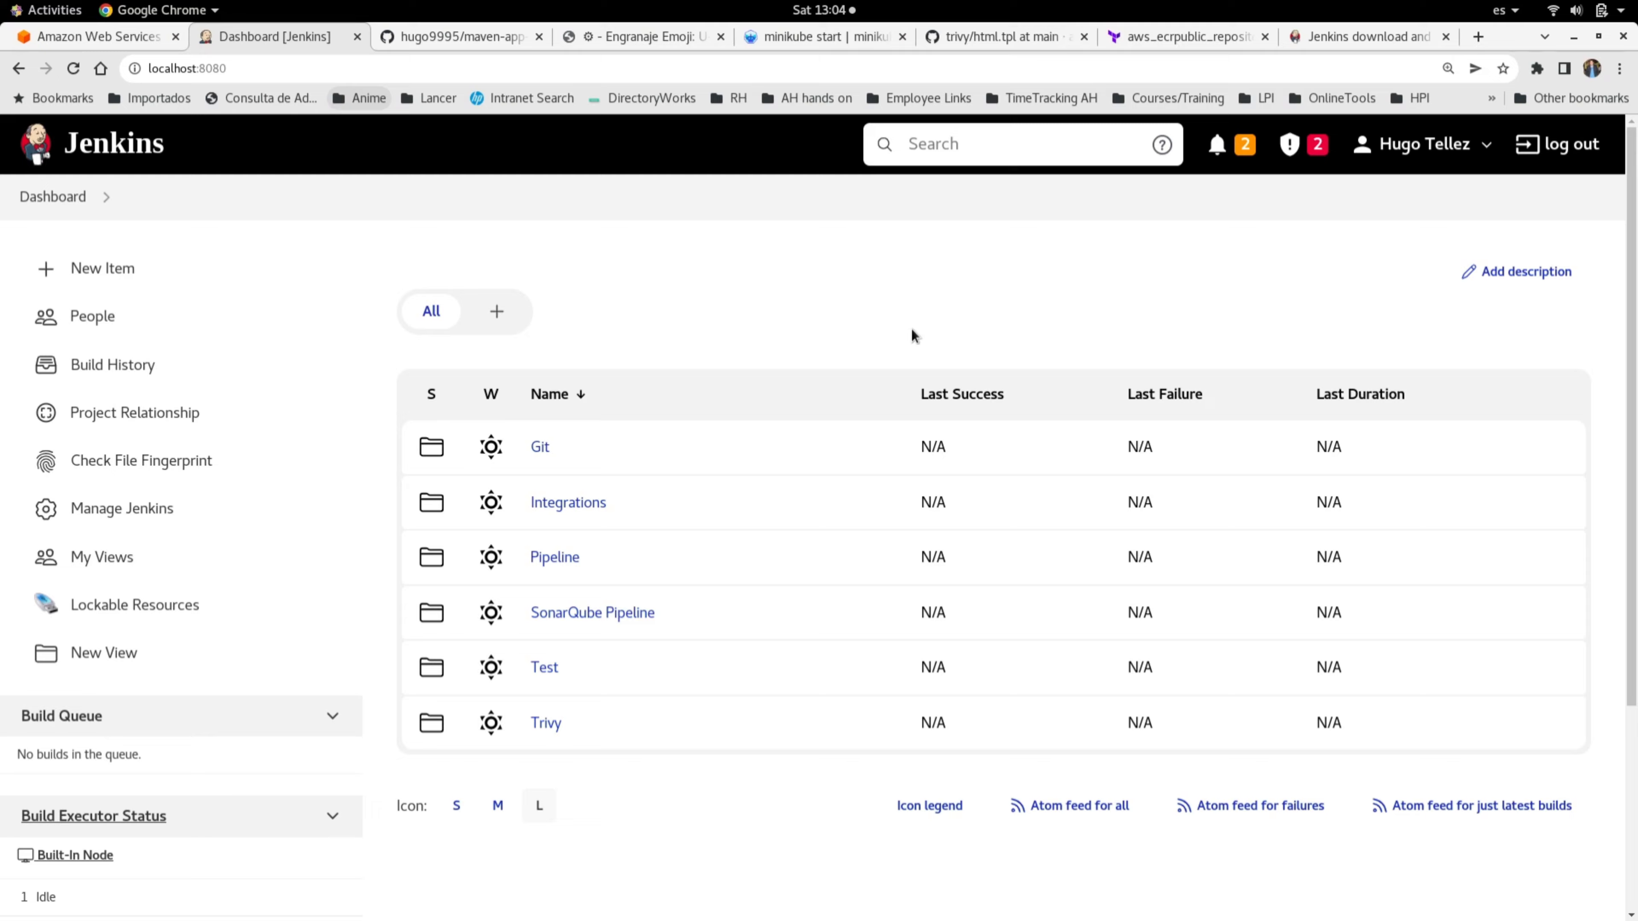
Confirm 2.346.2 is the LTS release on the Jenkins download page, then bring up the root terminal.
scroll("down", 3)
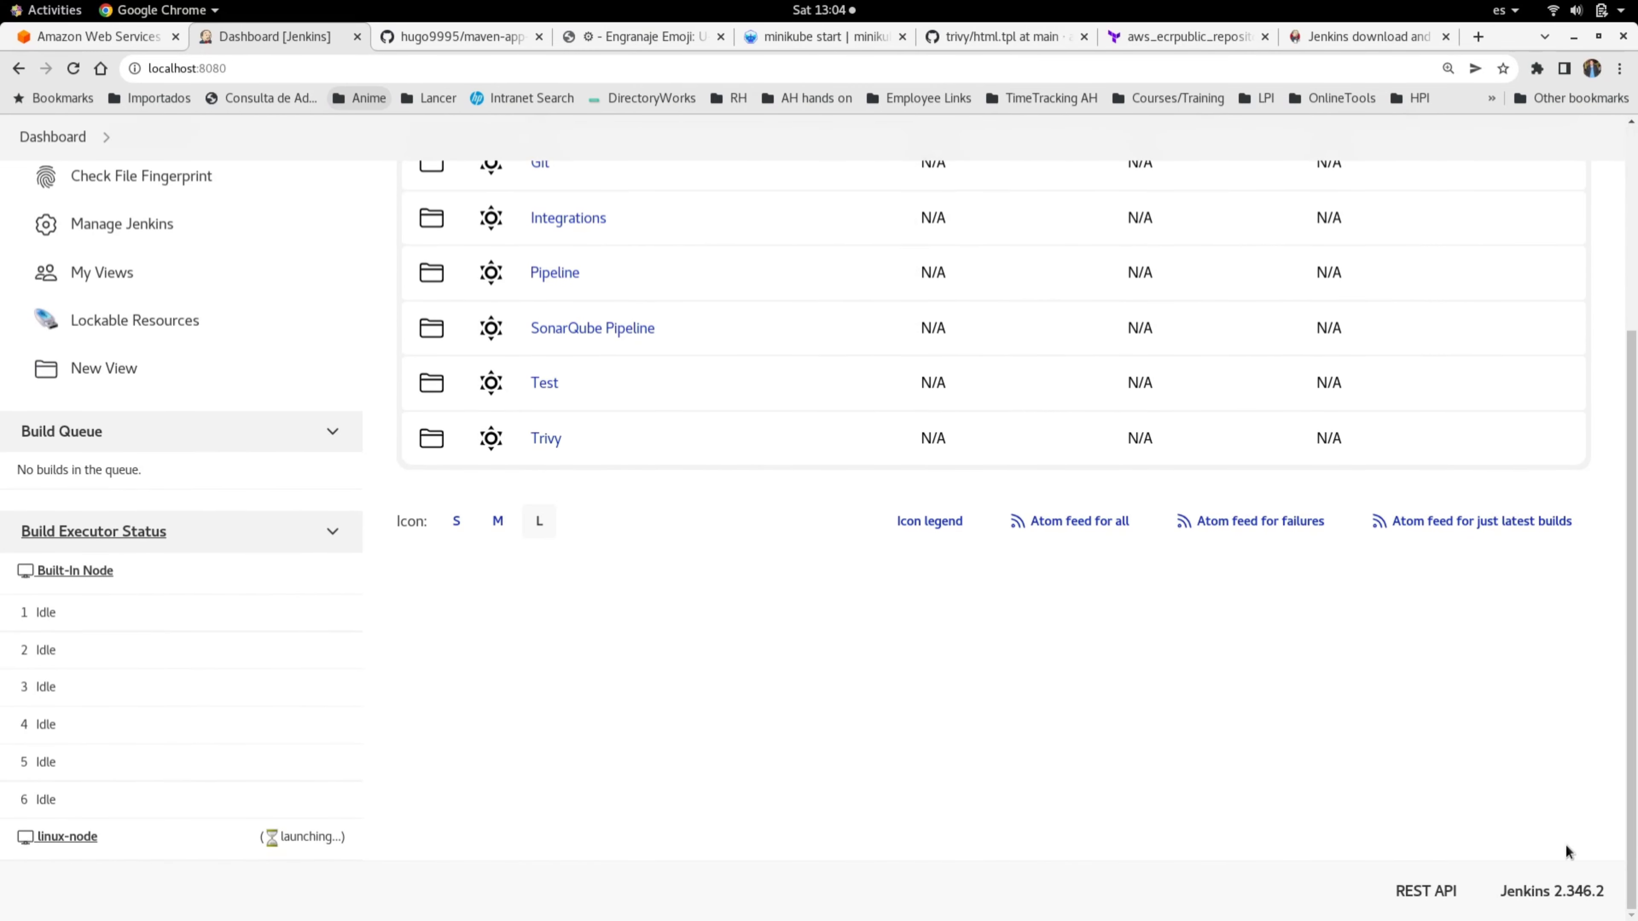
mouse_move(1611, 898)
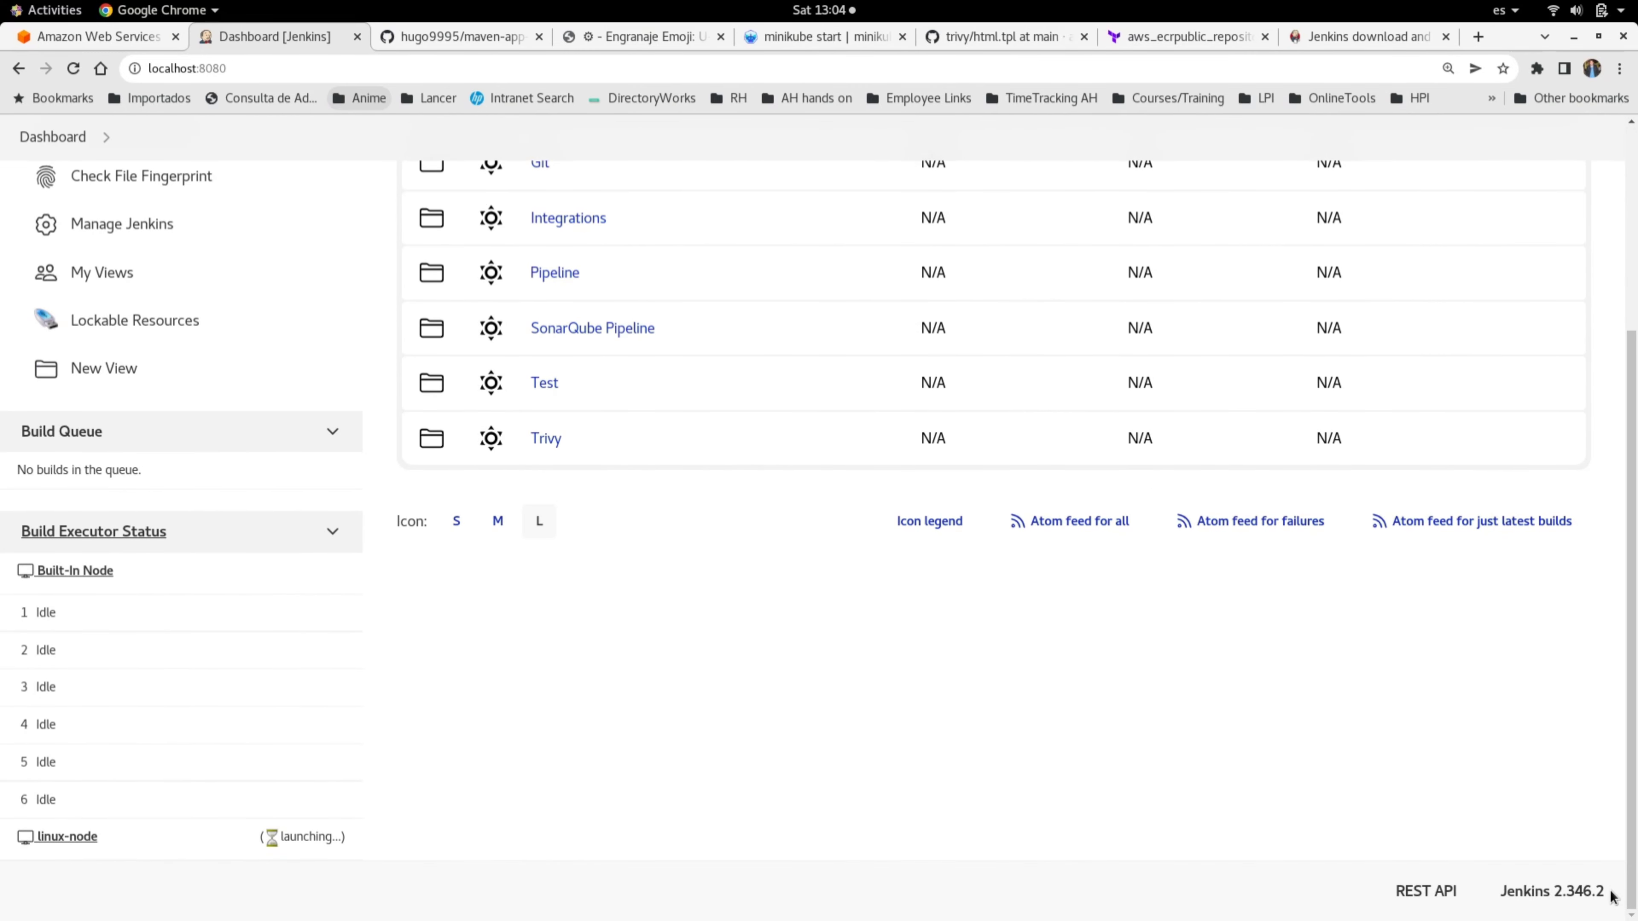
mouse_move(1585, 830)
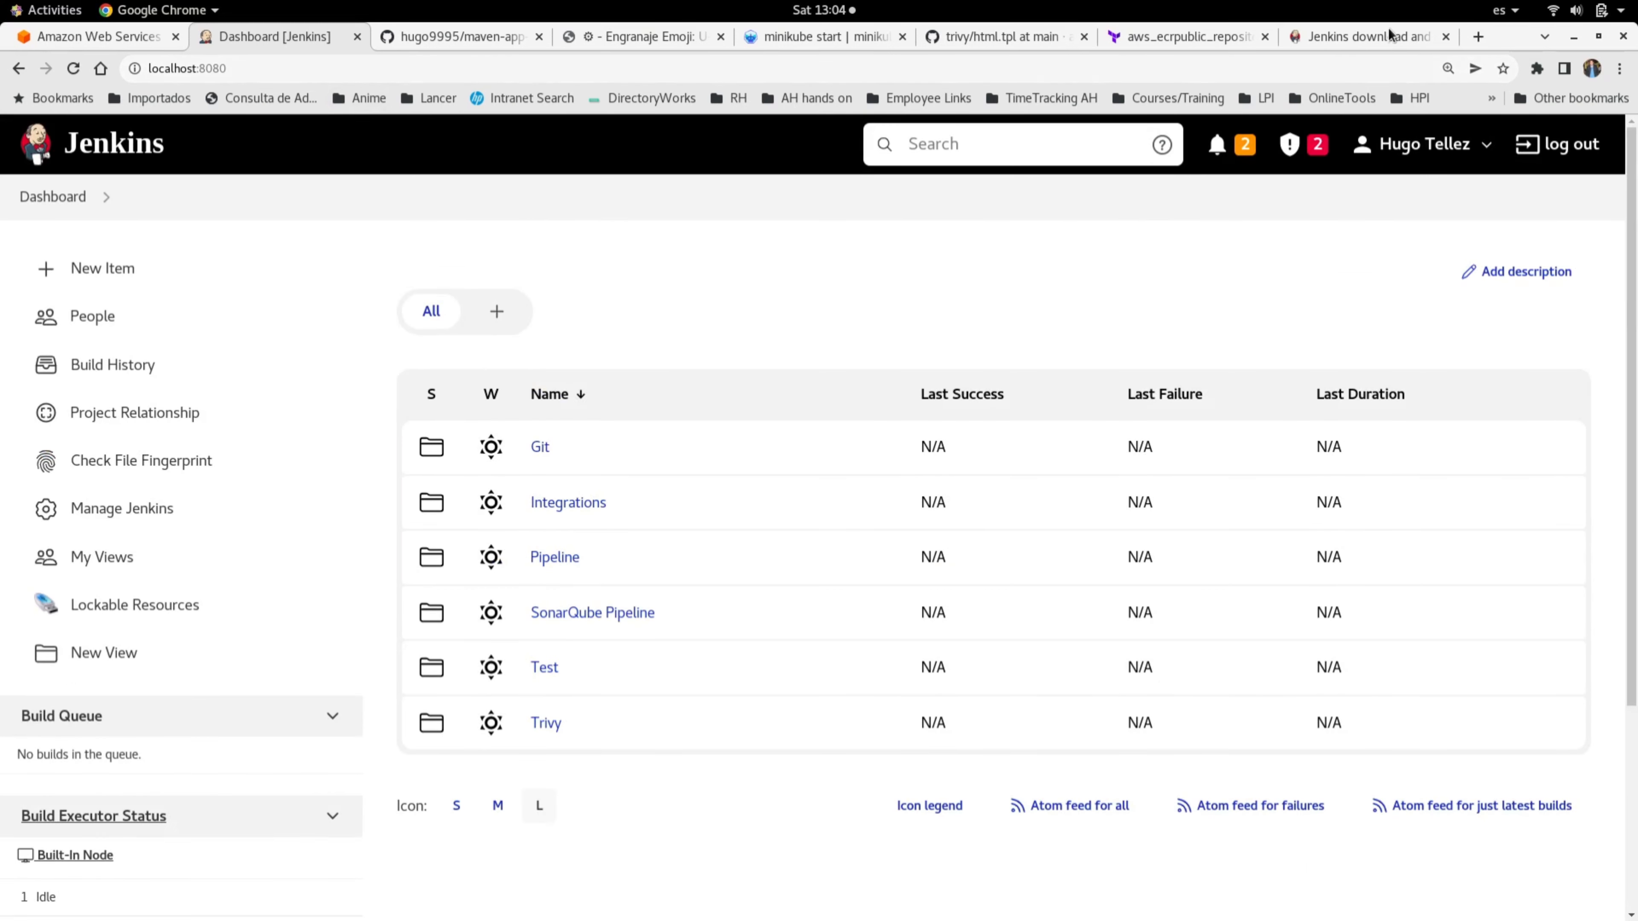
left_click(1369, 36)
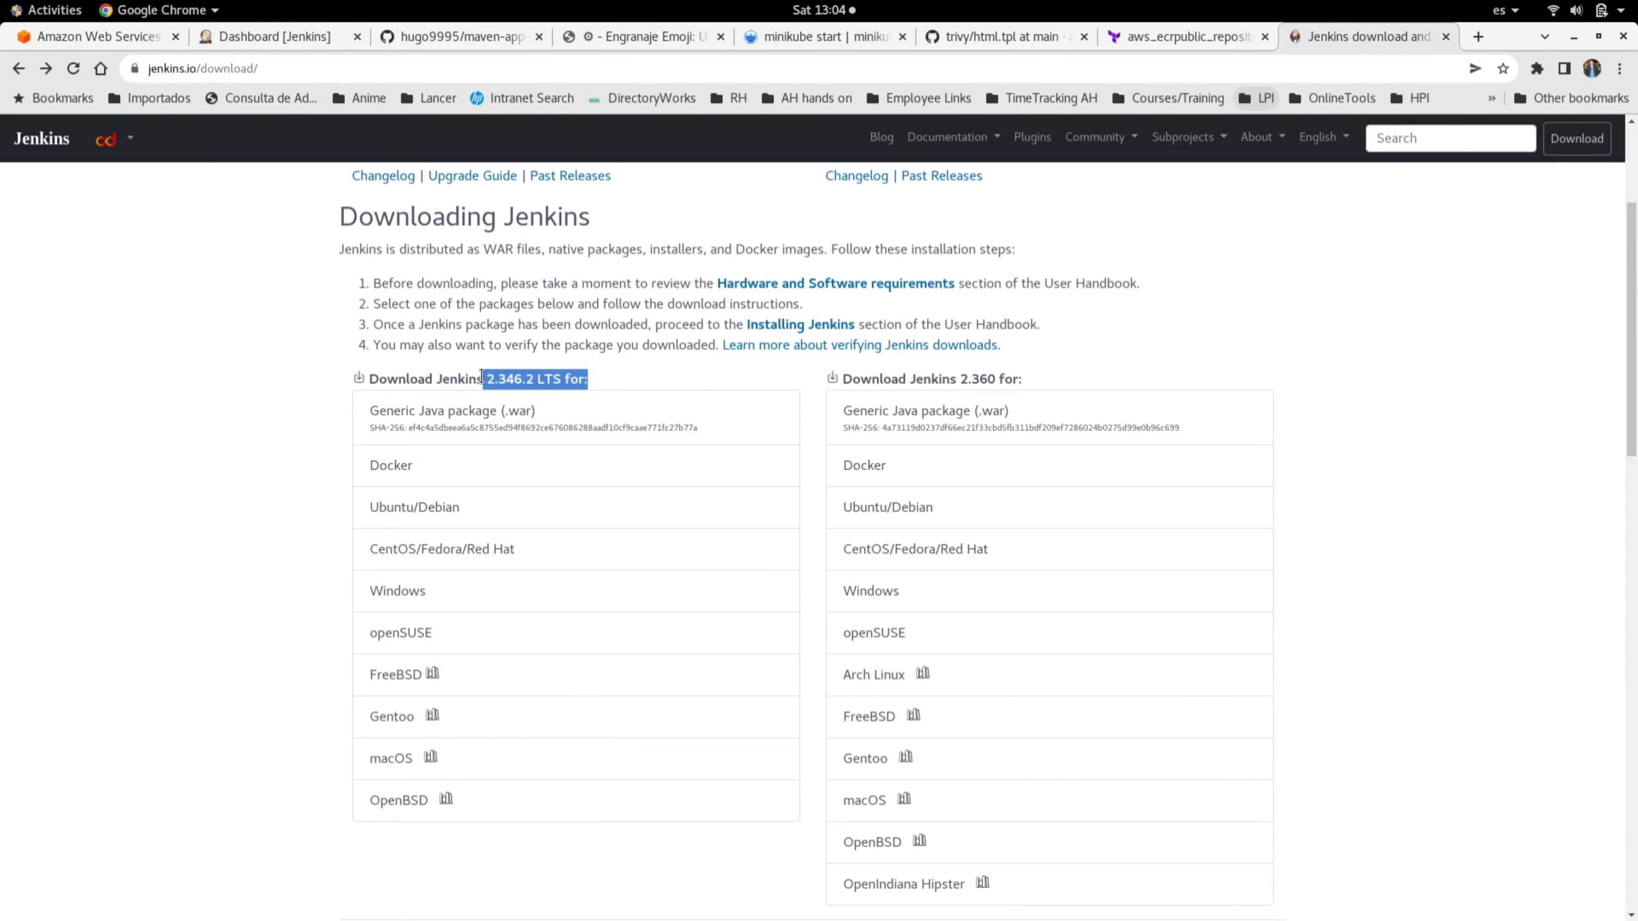
left_click(267, 36)
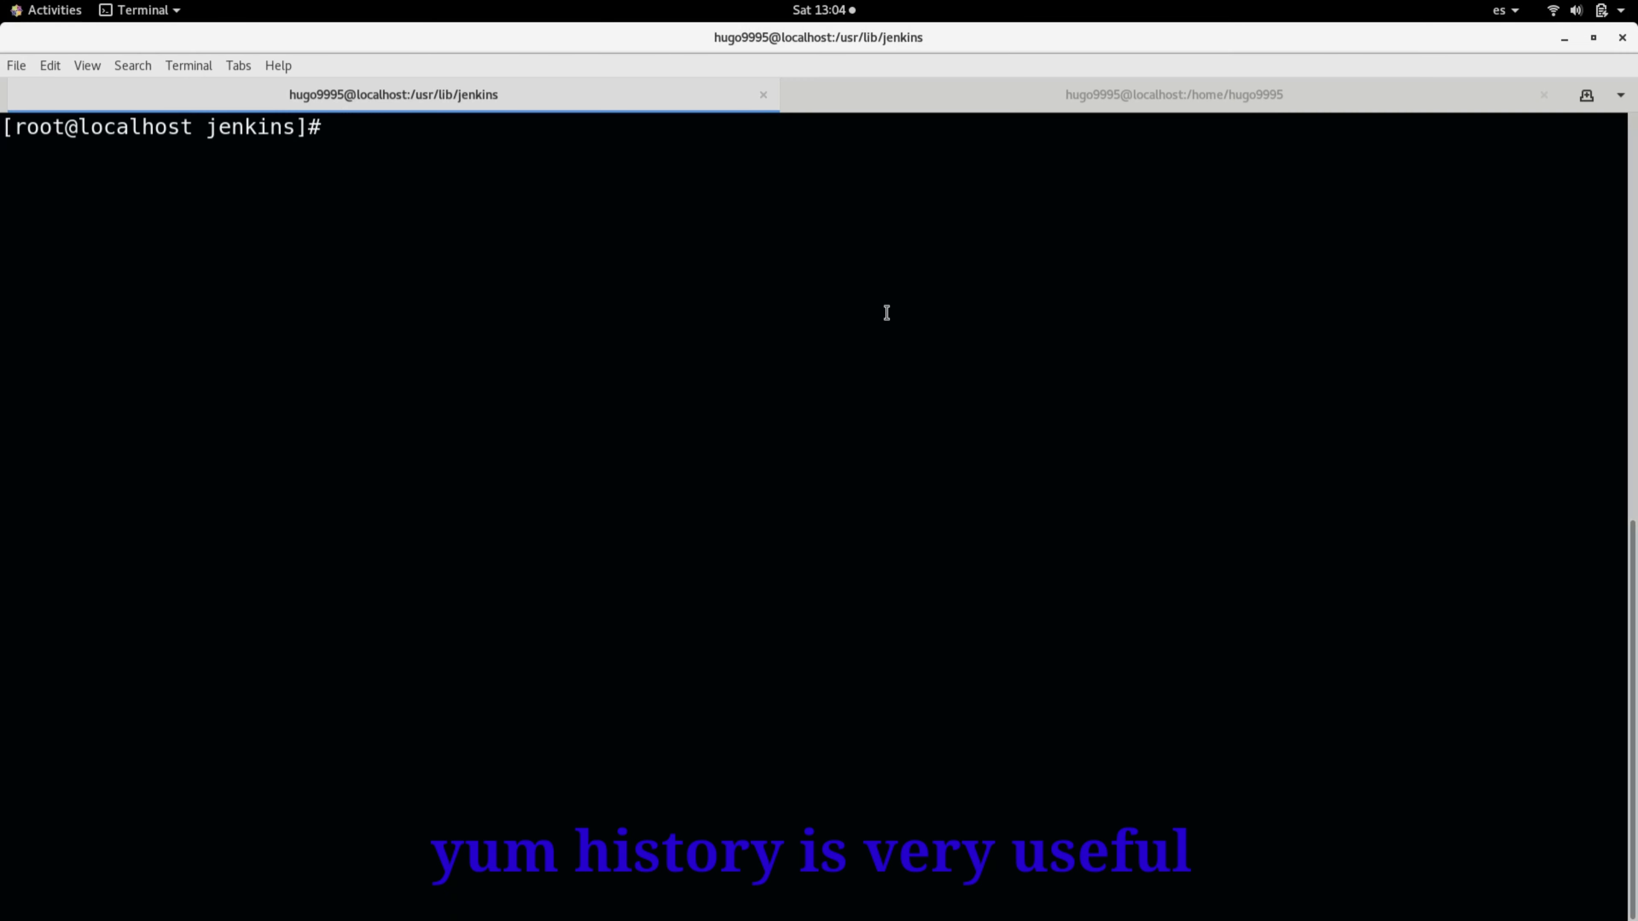
Run yum history to list past transactions, with transaction 81 the latest update.
type("yum histo")
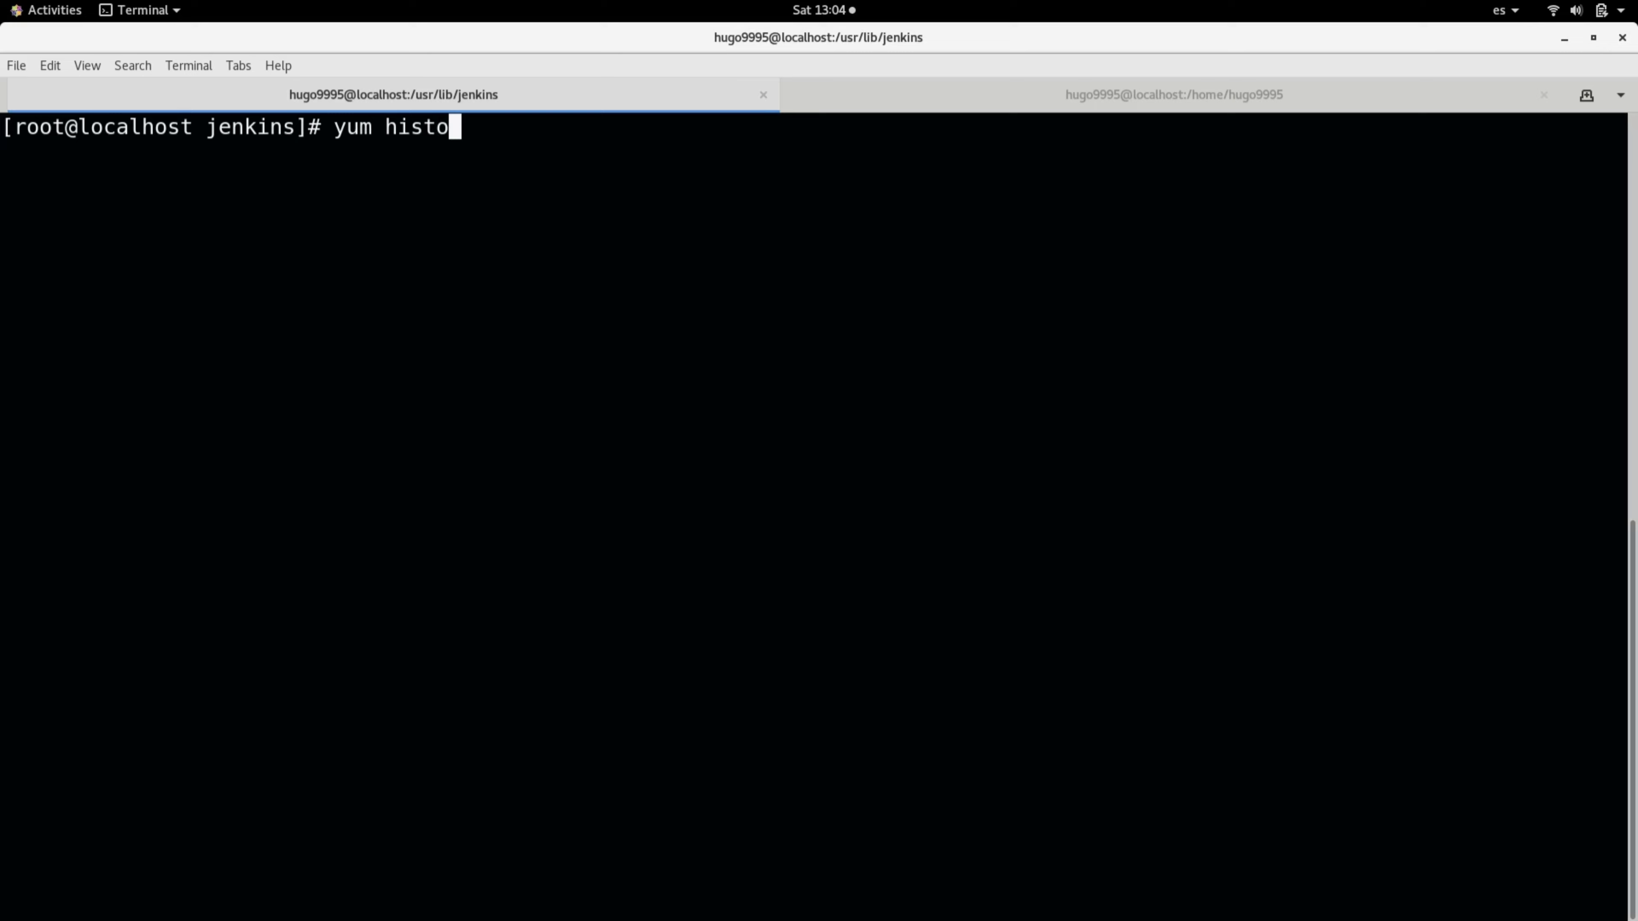
type("ry")
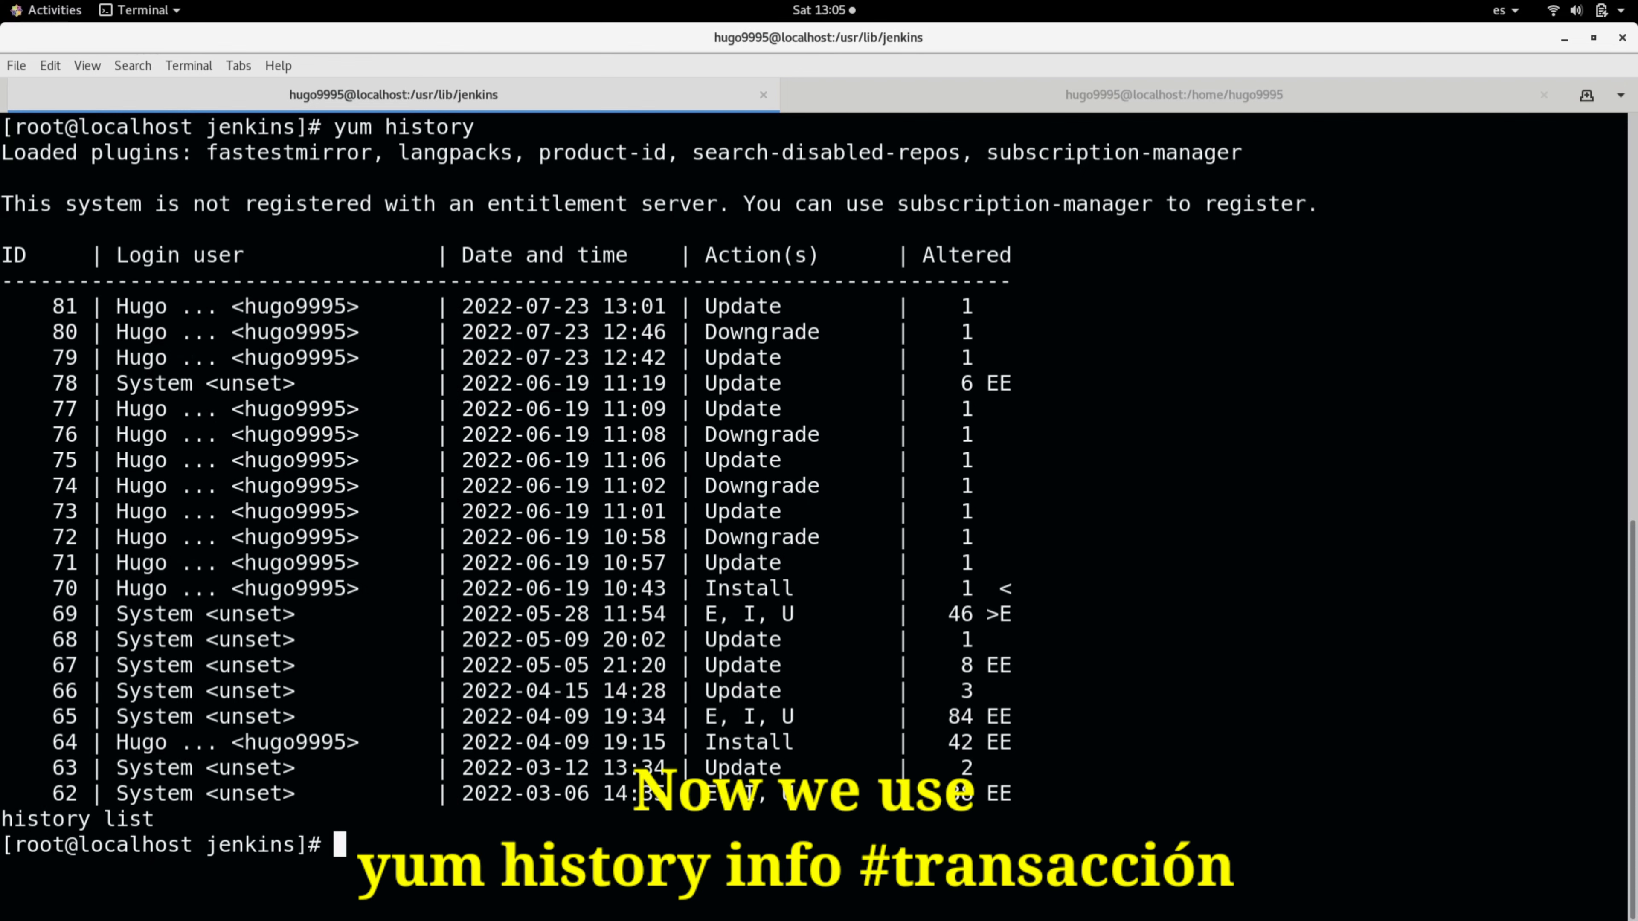
Run yum history info 81 and note the jenkins upgrade from 2.332.3 to 2.346.2.
type("yum")
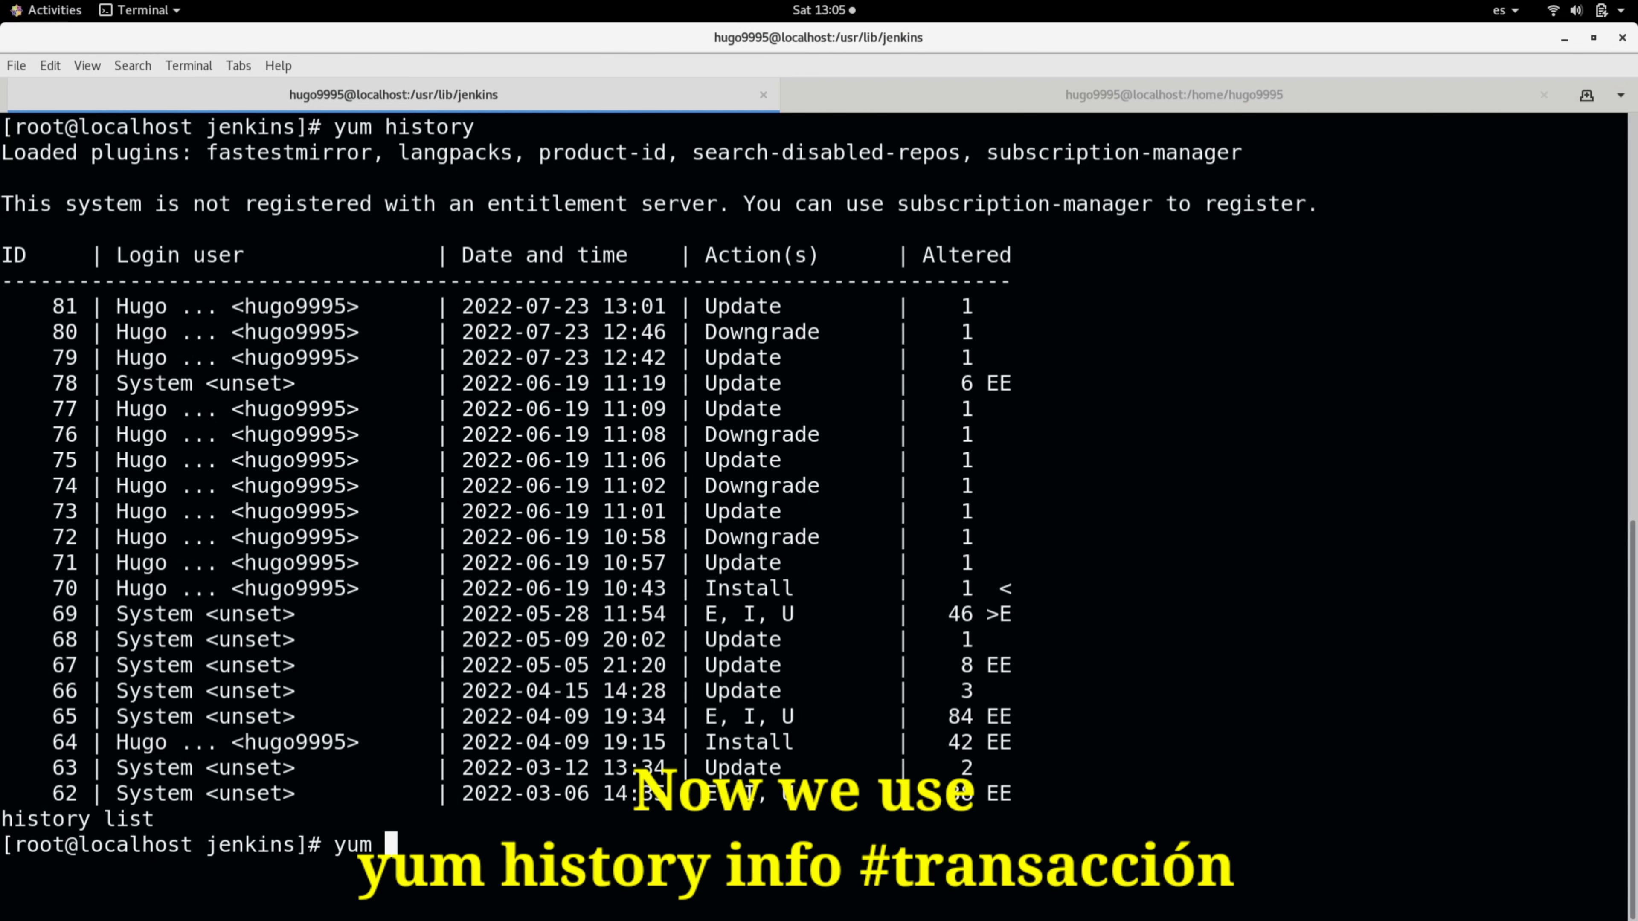
type("history")
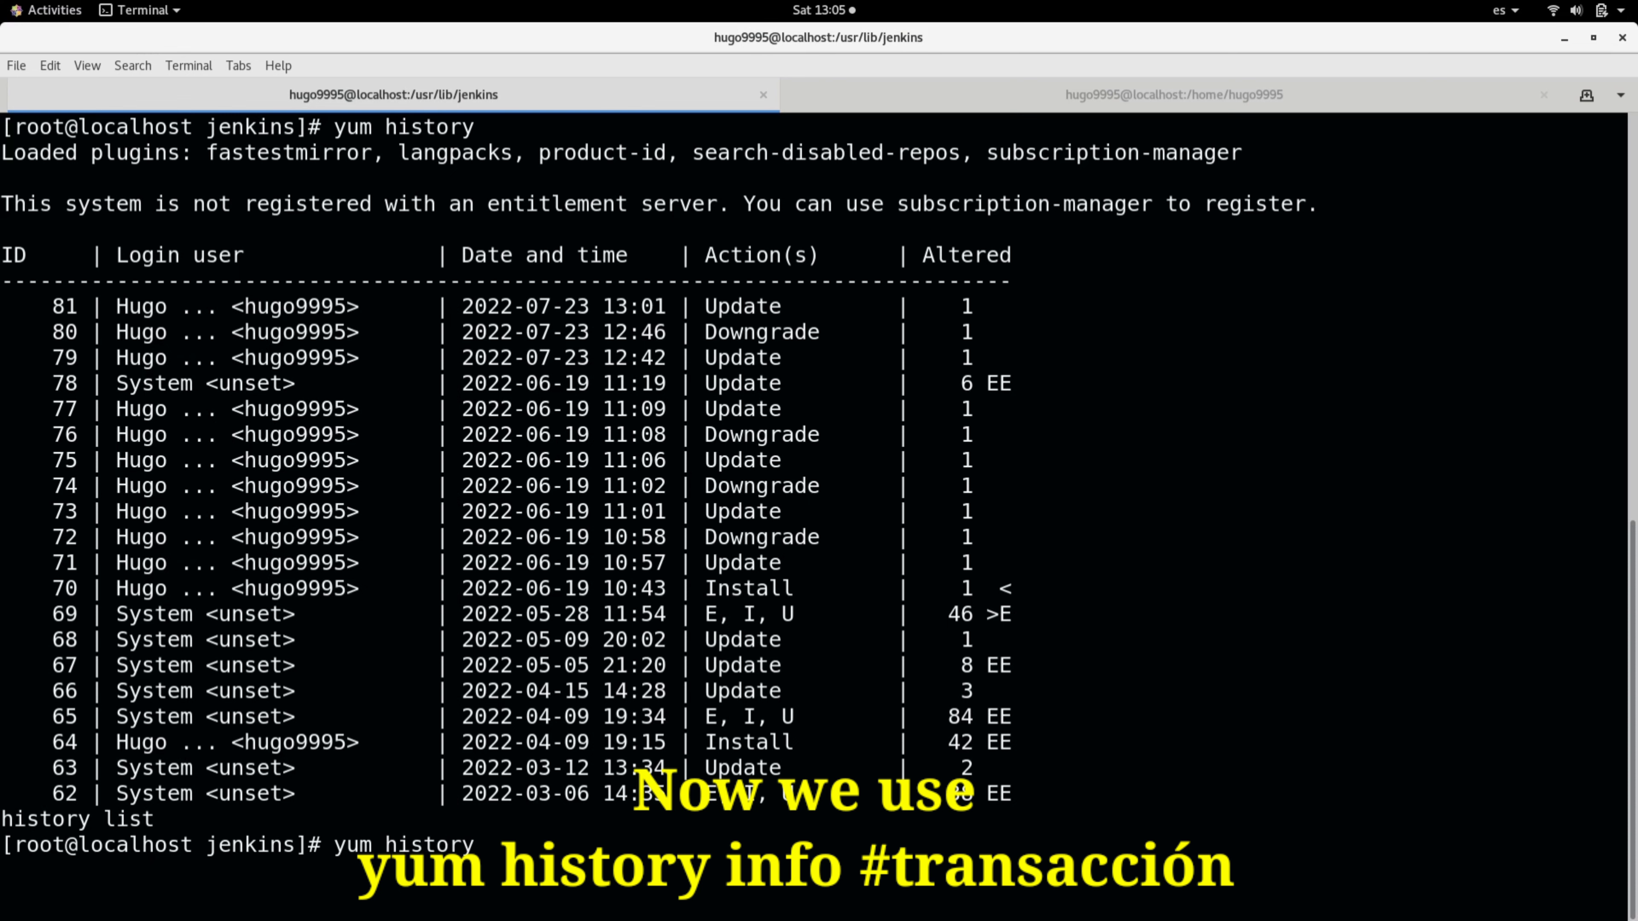
type("info")
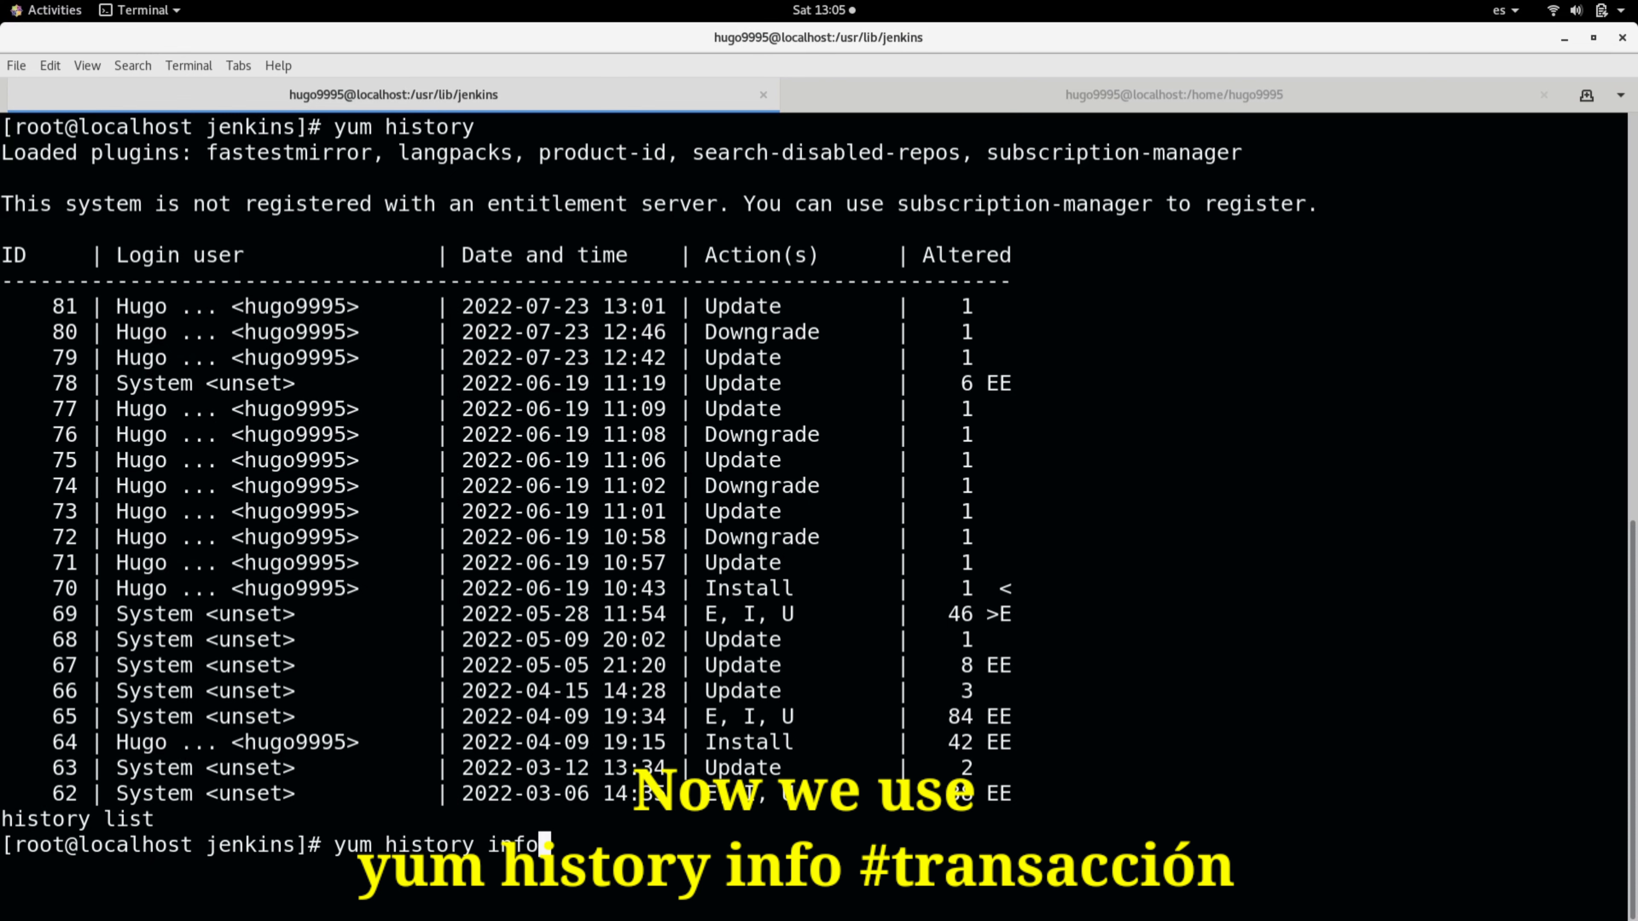
type("81")
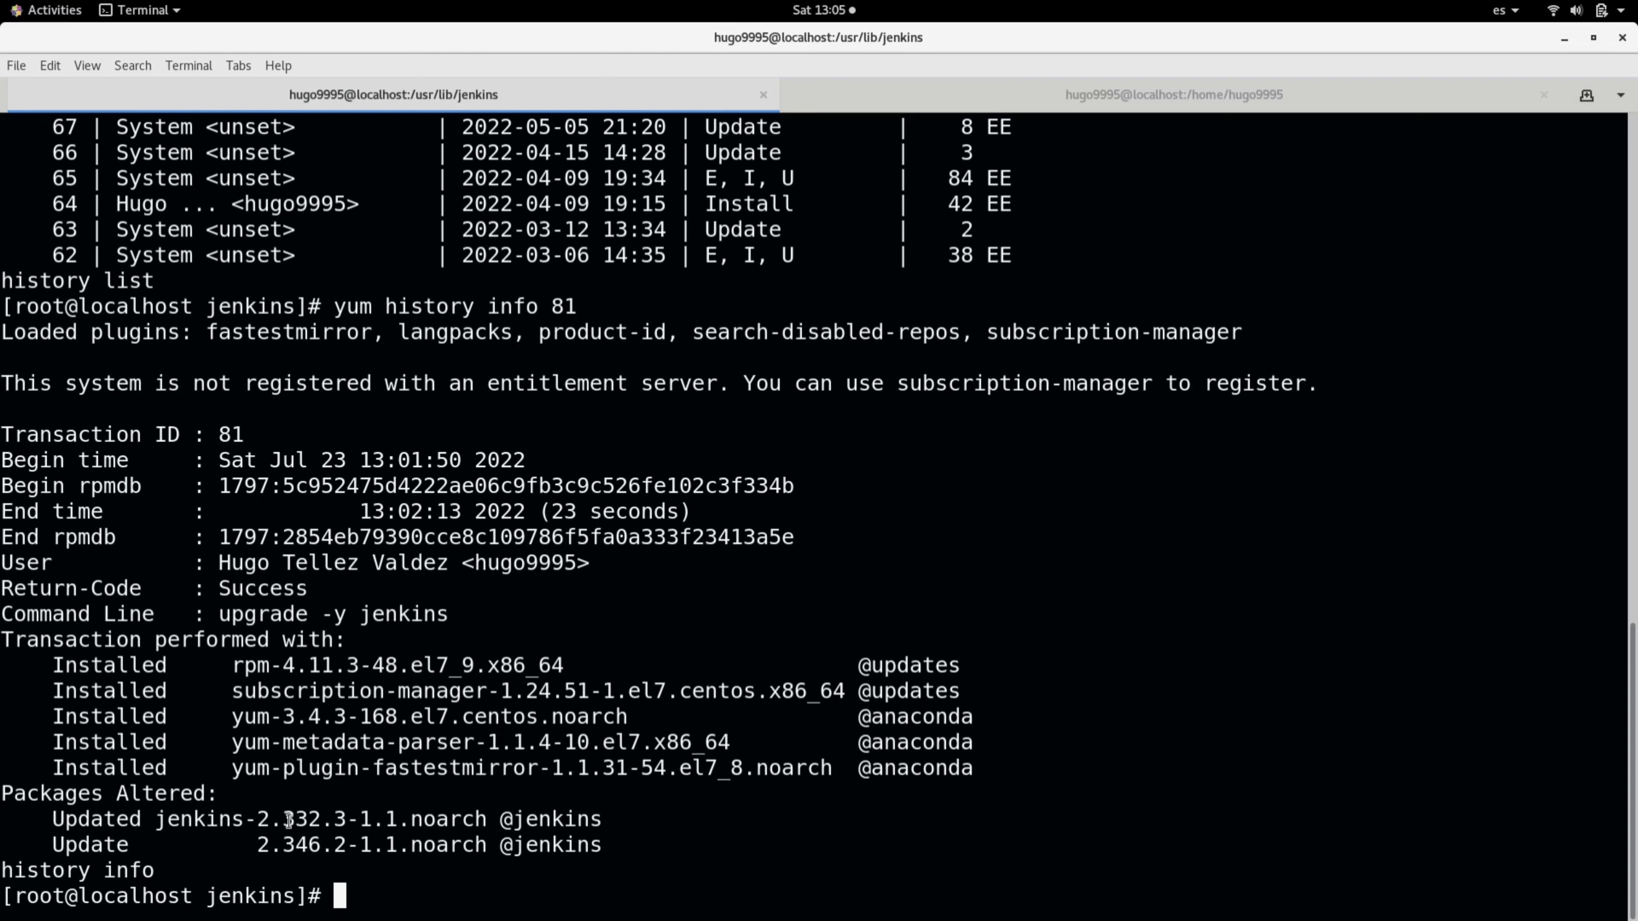
double_click(302, 819)
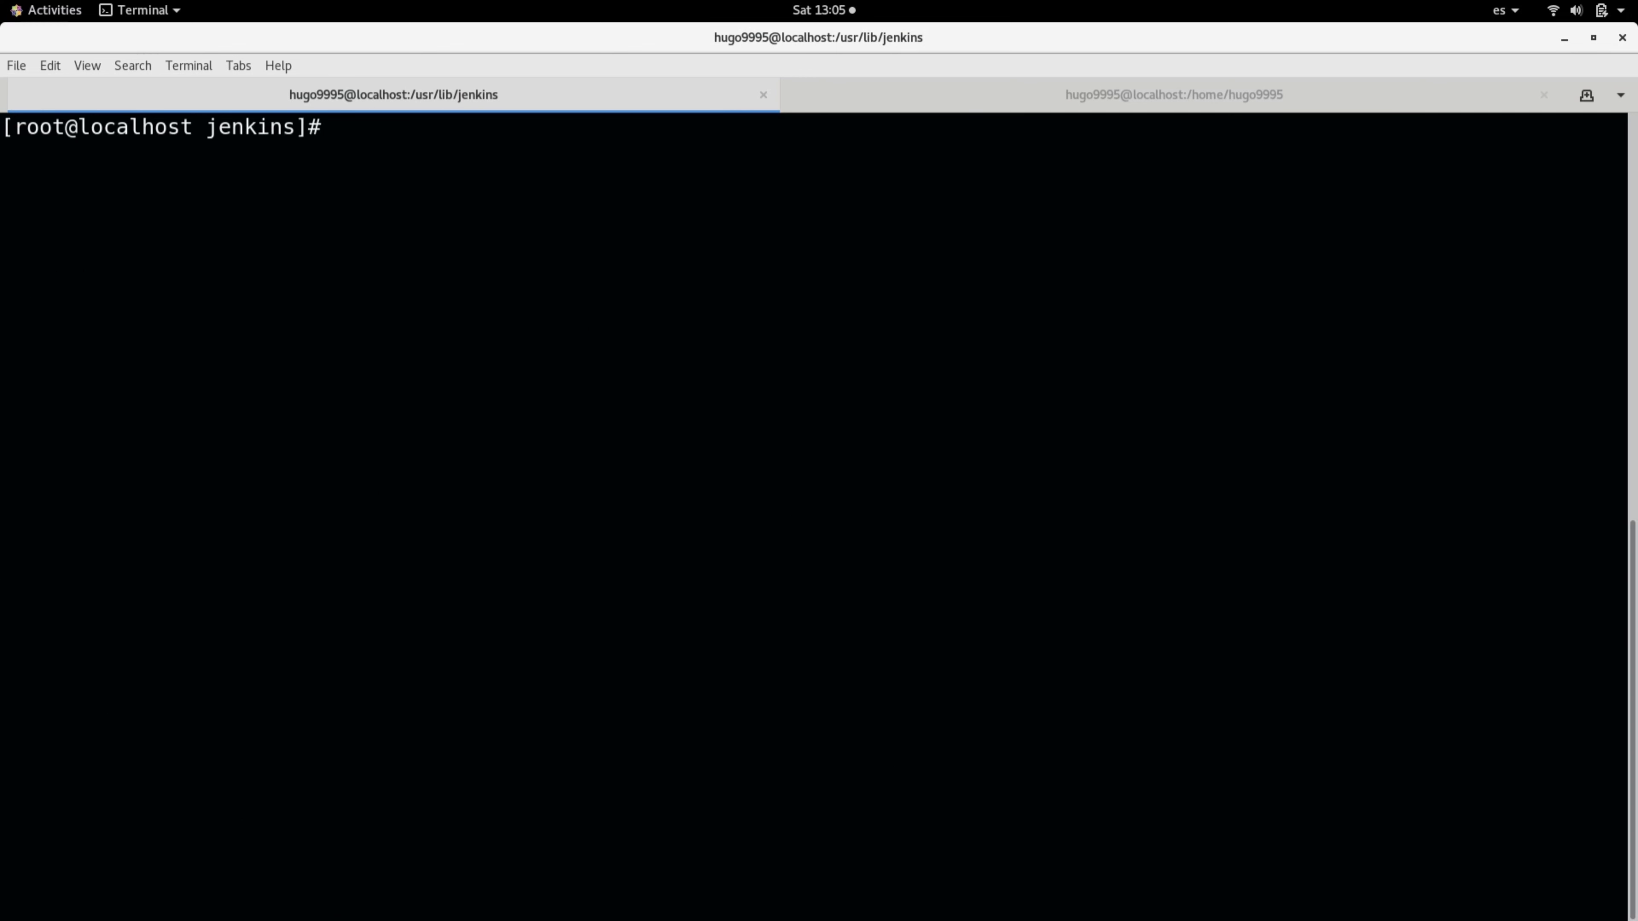
Run yum history undo 81, answering y, downgrading jenkins back to 2.332.3.
type("yum")
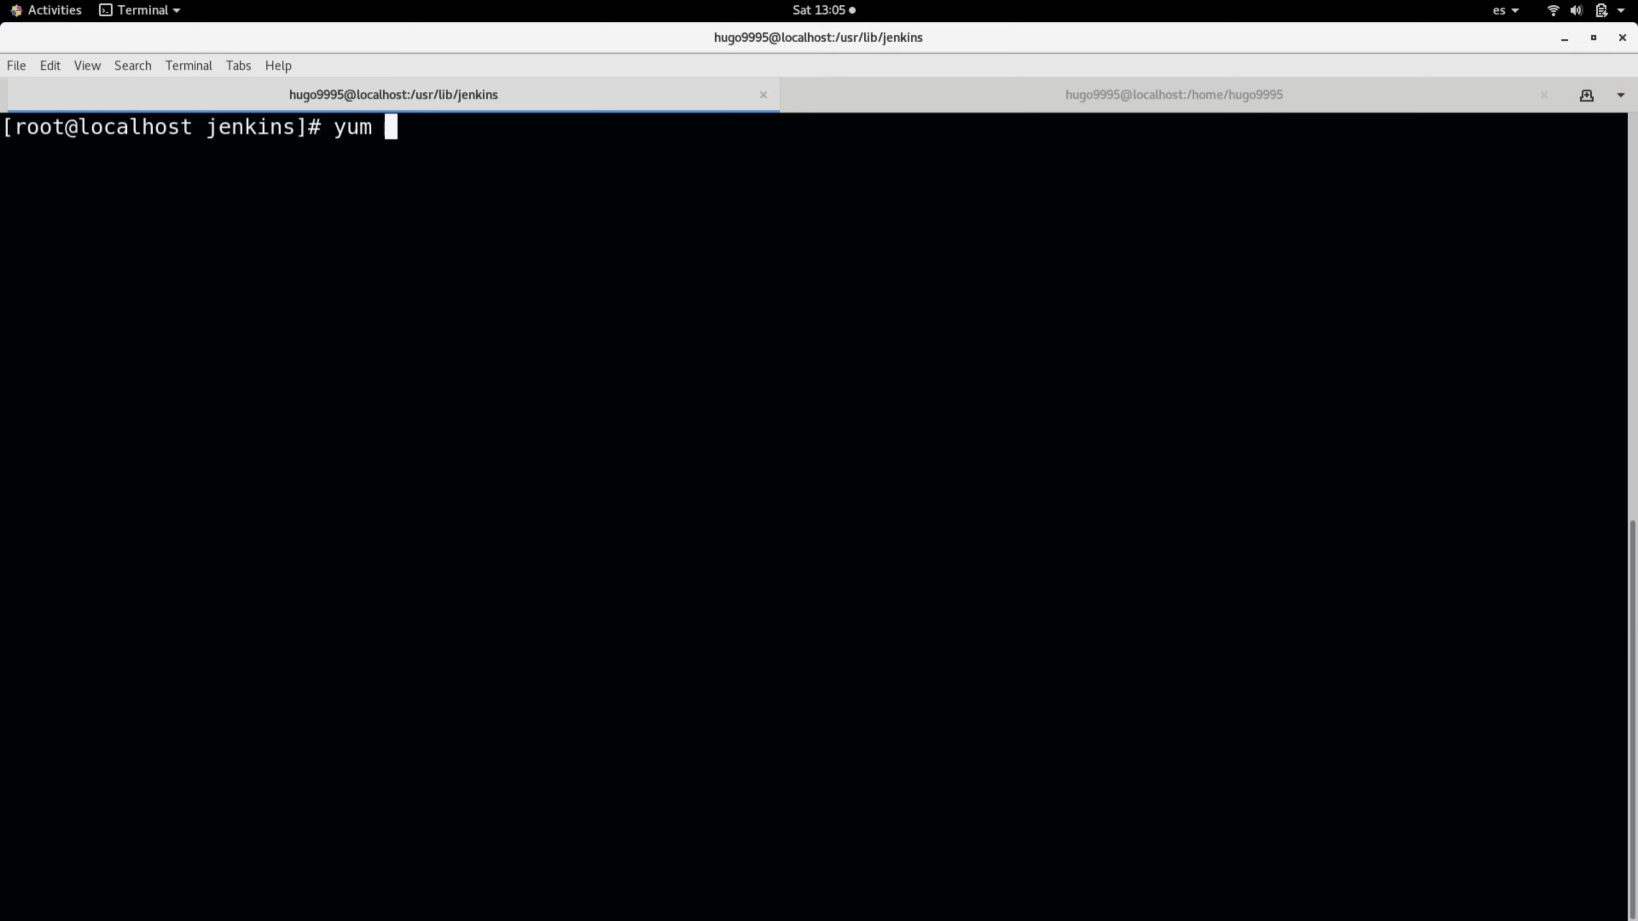
type("history")
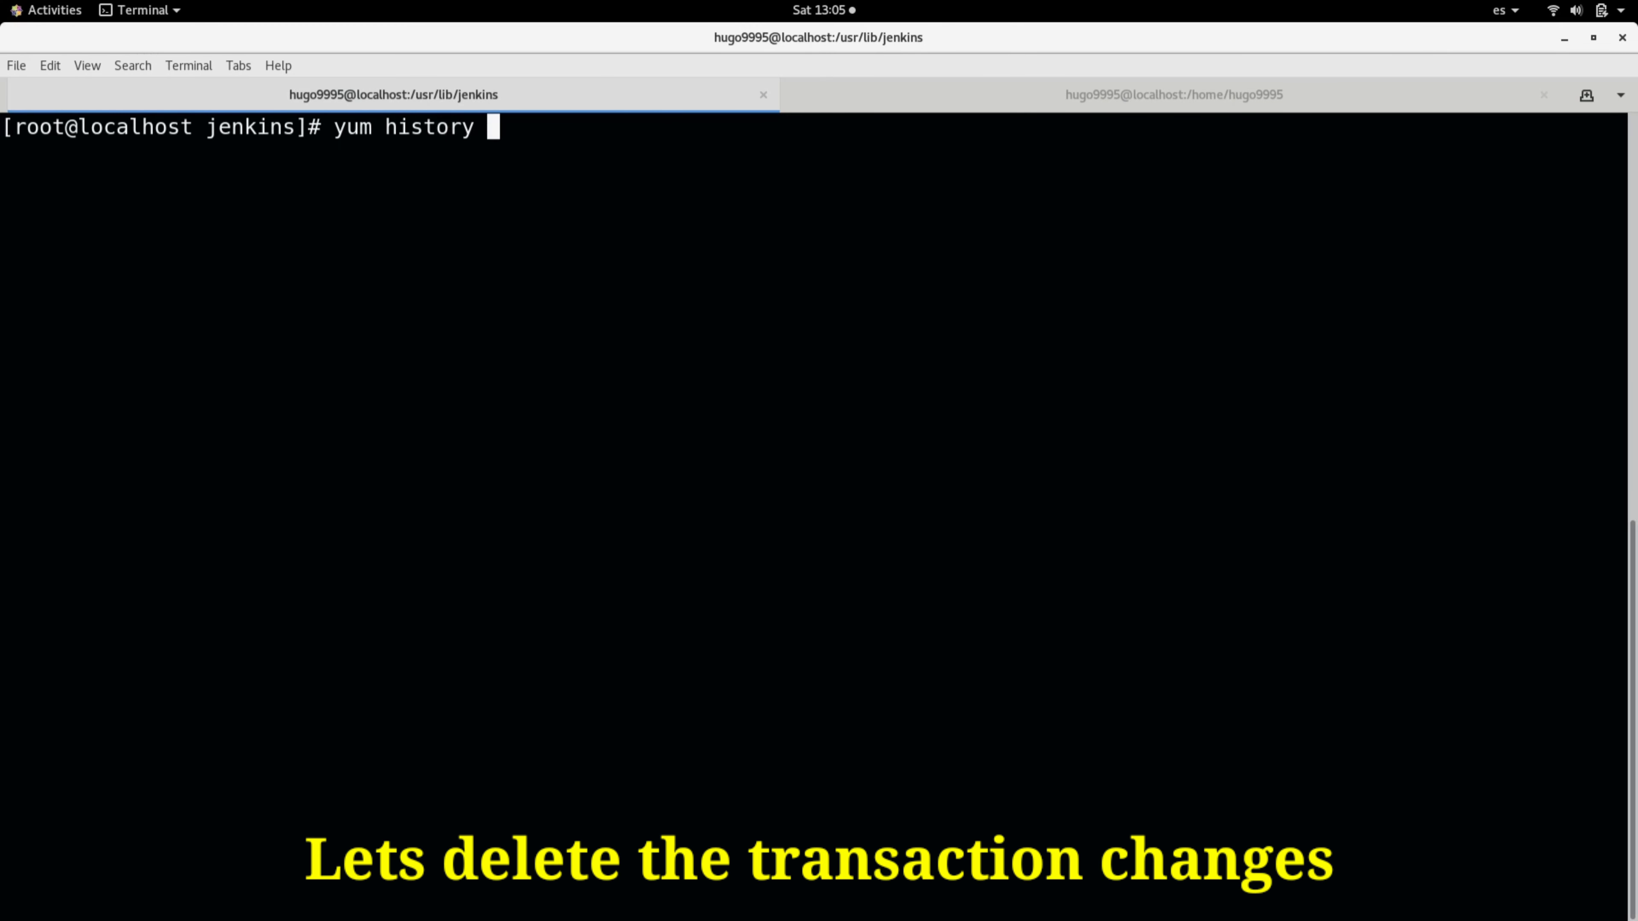
type("undo 81")
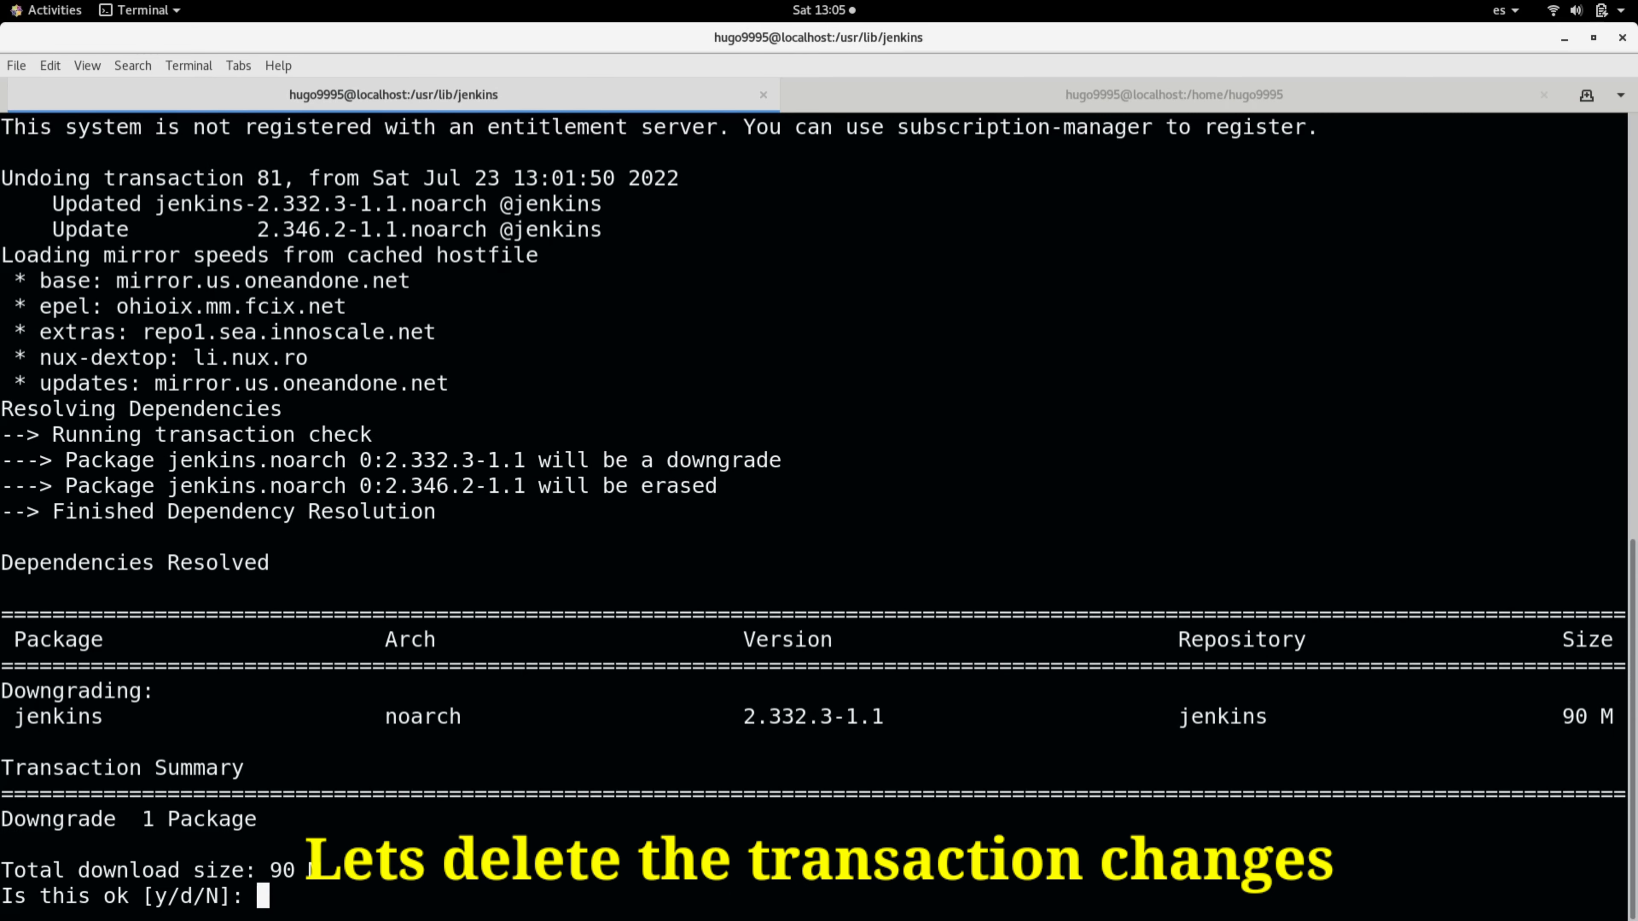
type("y")
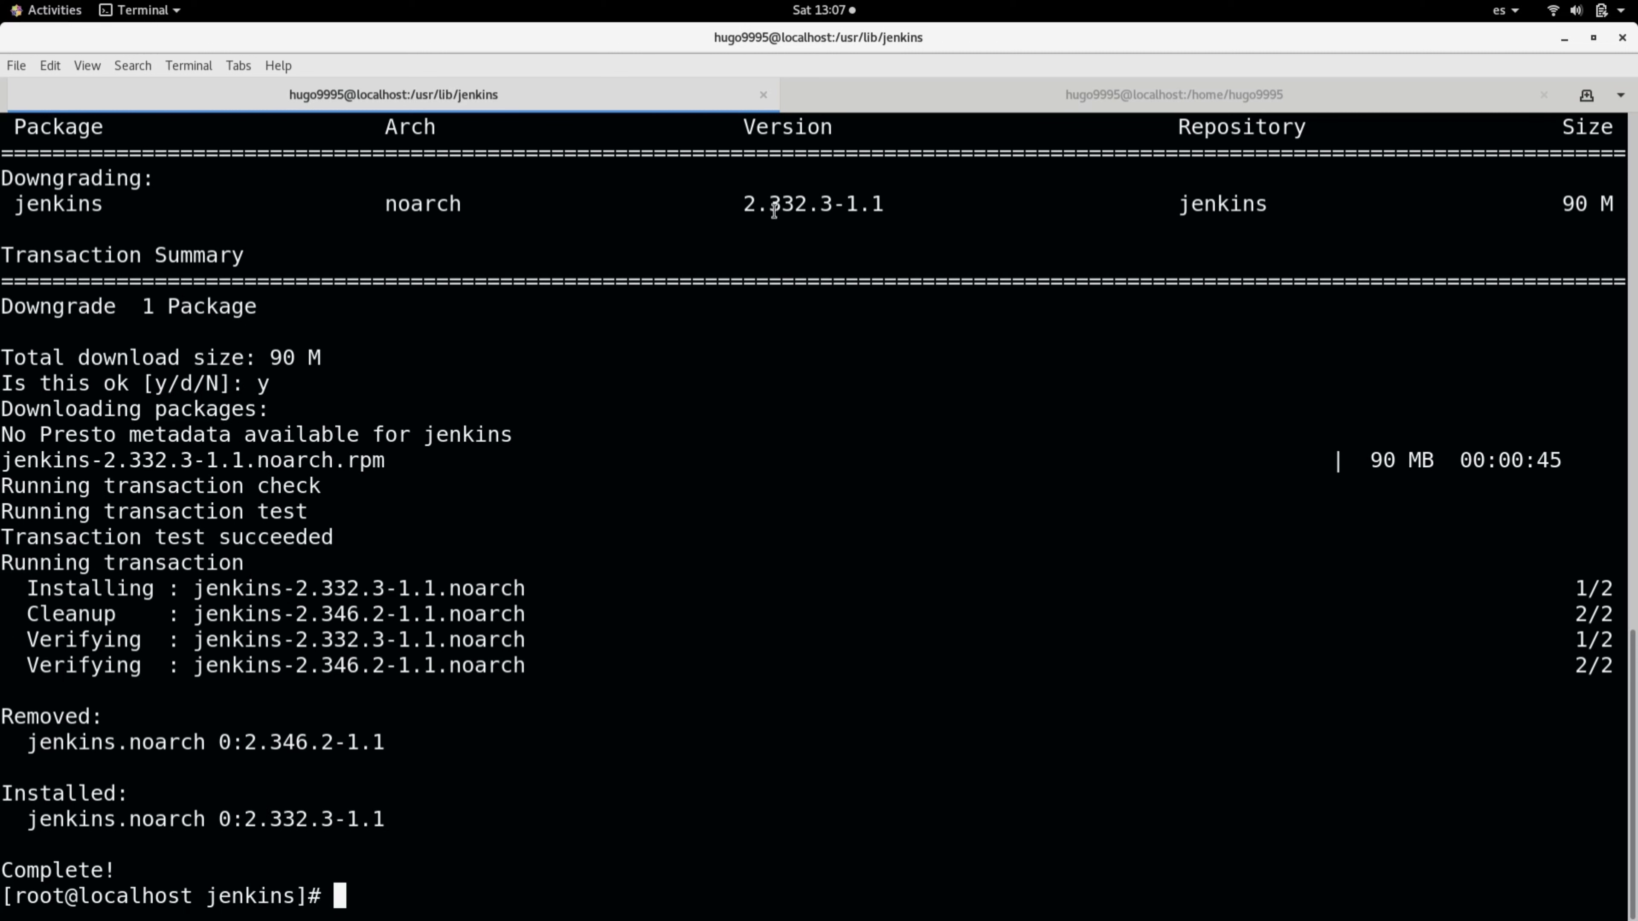
double_click(781, 204)
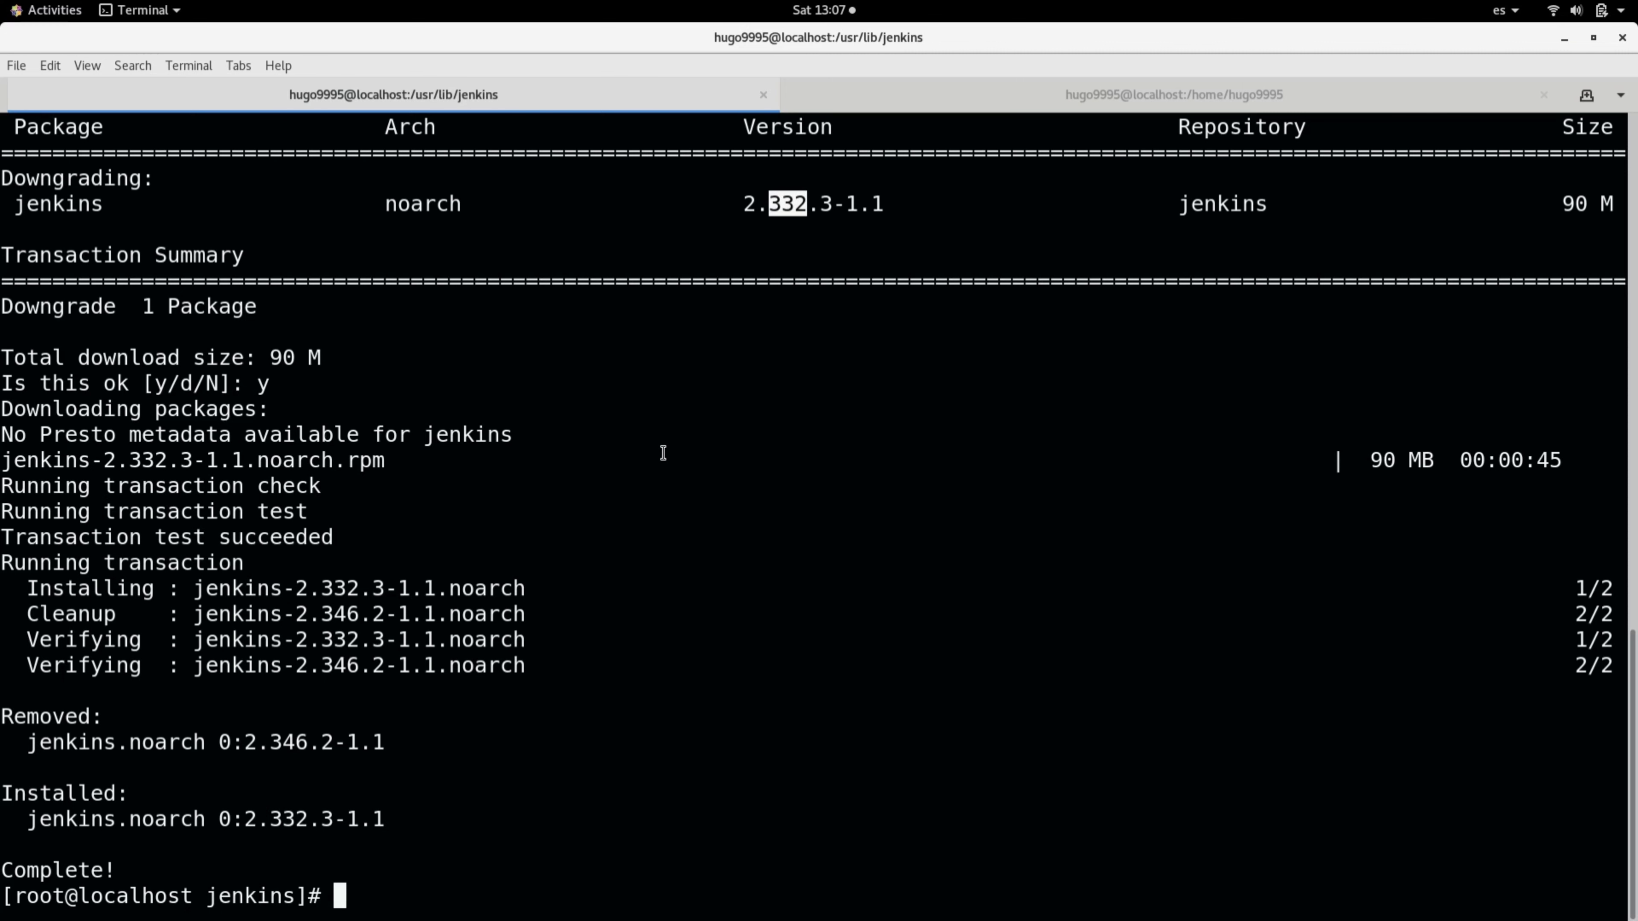
key("alt+Tab")
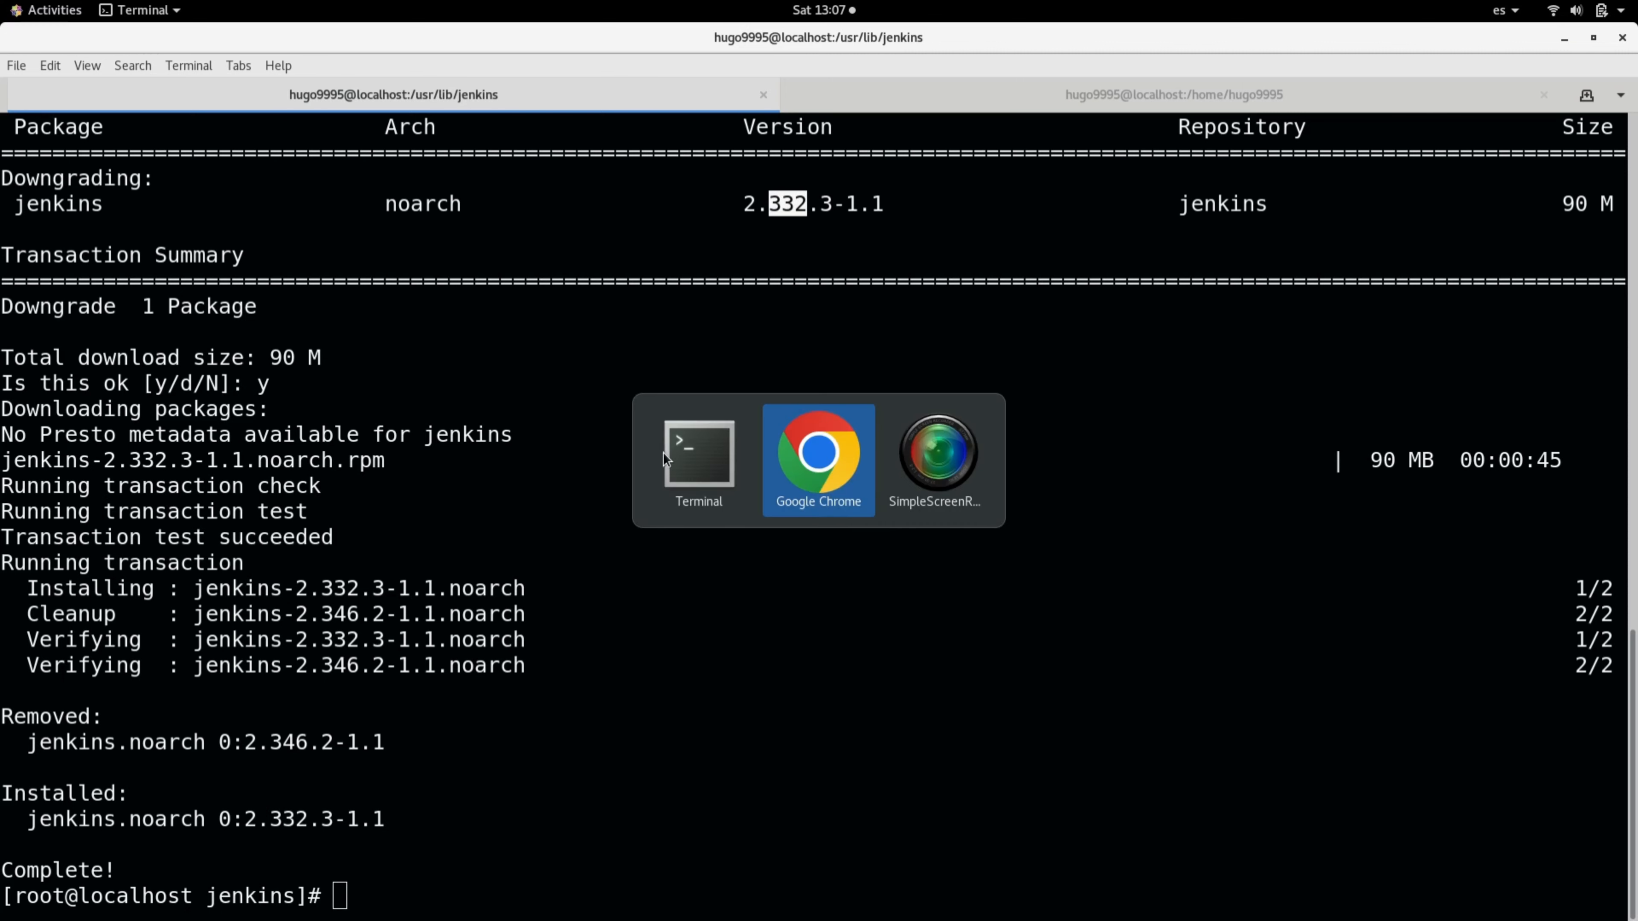
Bring Chrome forward and reload the Jenkins dashboard, landing on the sign-in page.
left_click(818, 459)
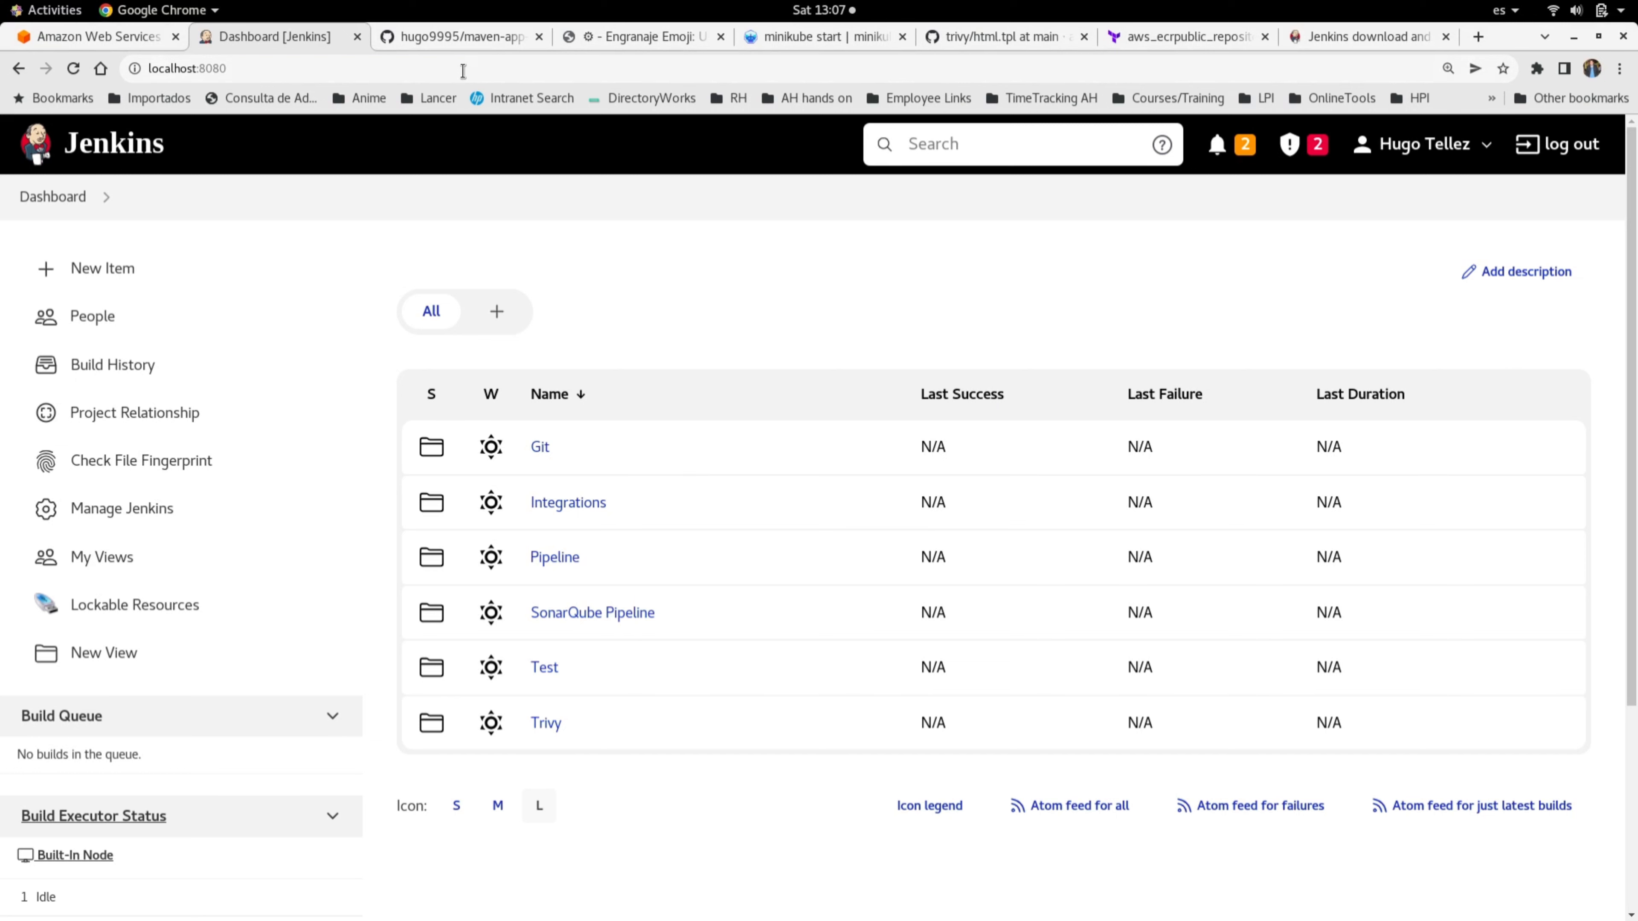
left_click(71, 68)
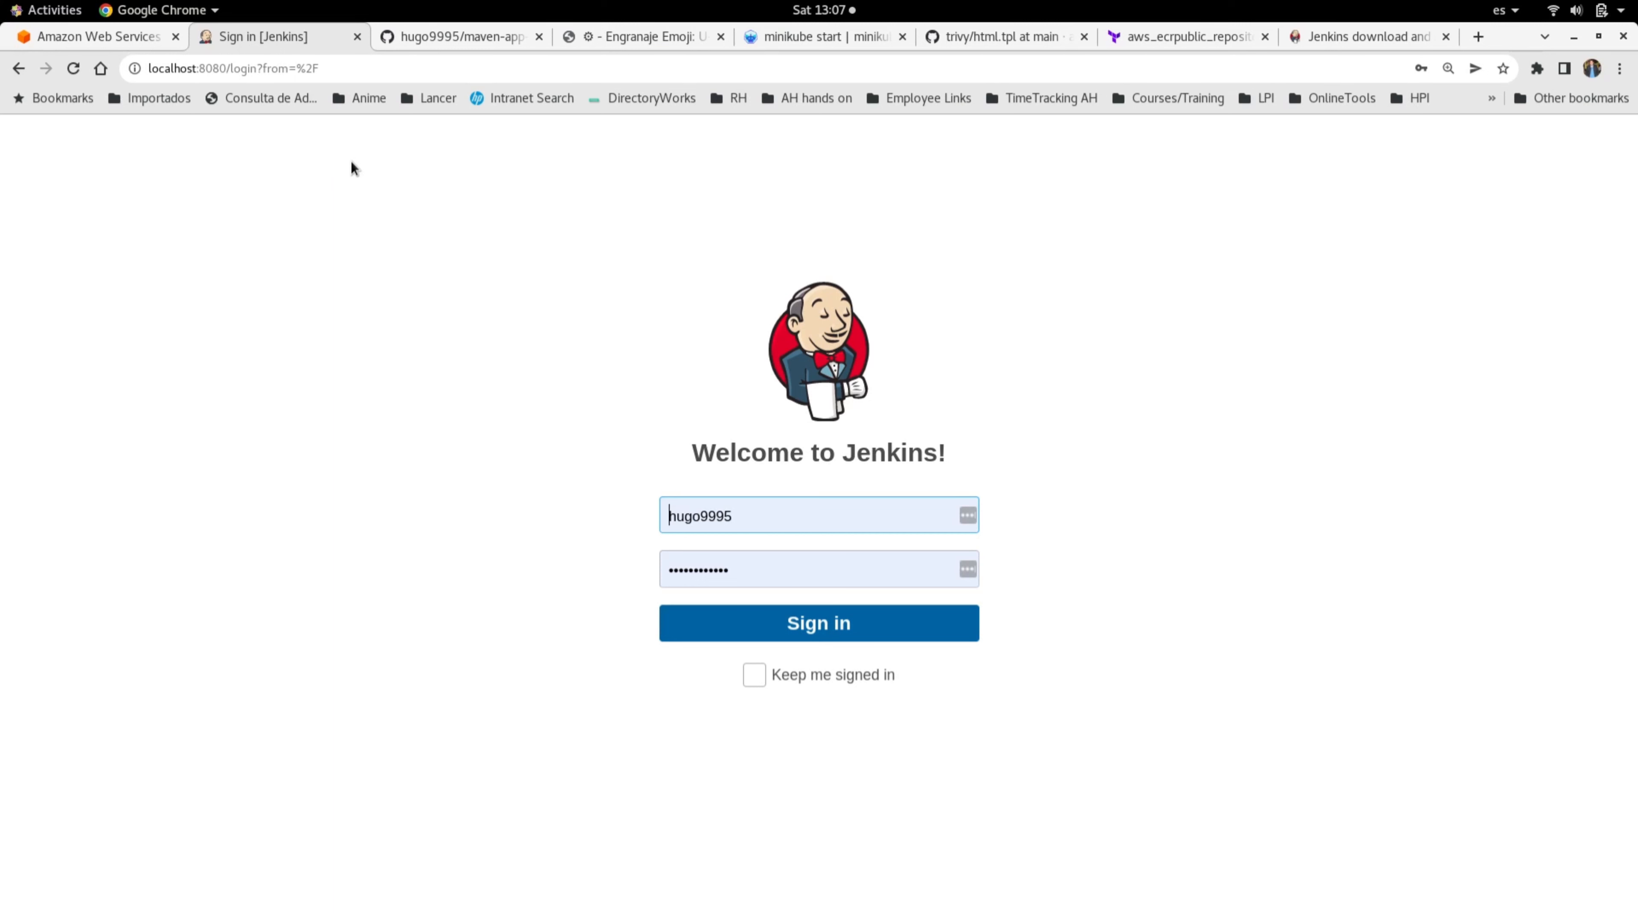
mouse_move(436, 491)
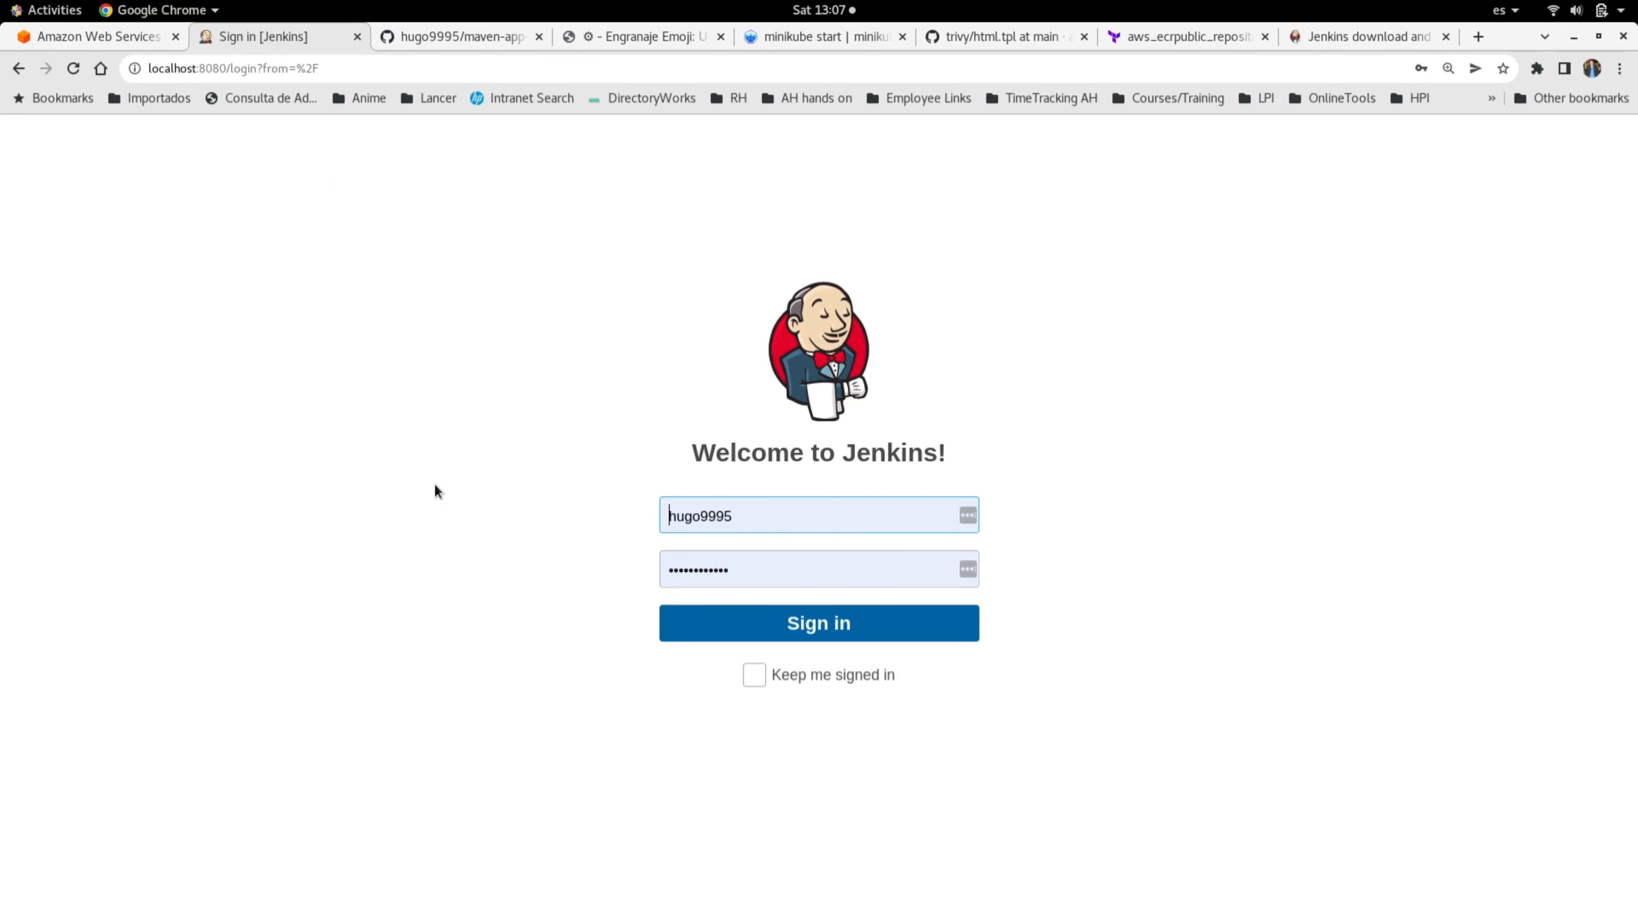
Sign in with the autofilled credentials to reach the dashboard of six job folders.
left_click(818, 622)
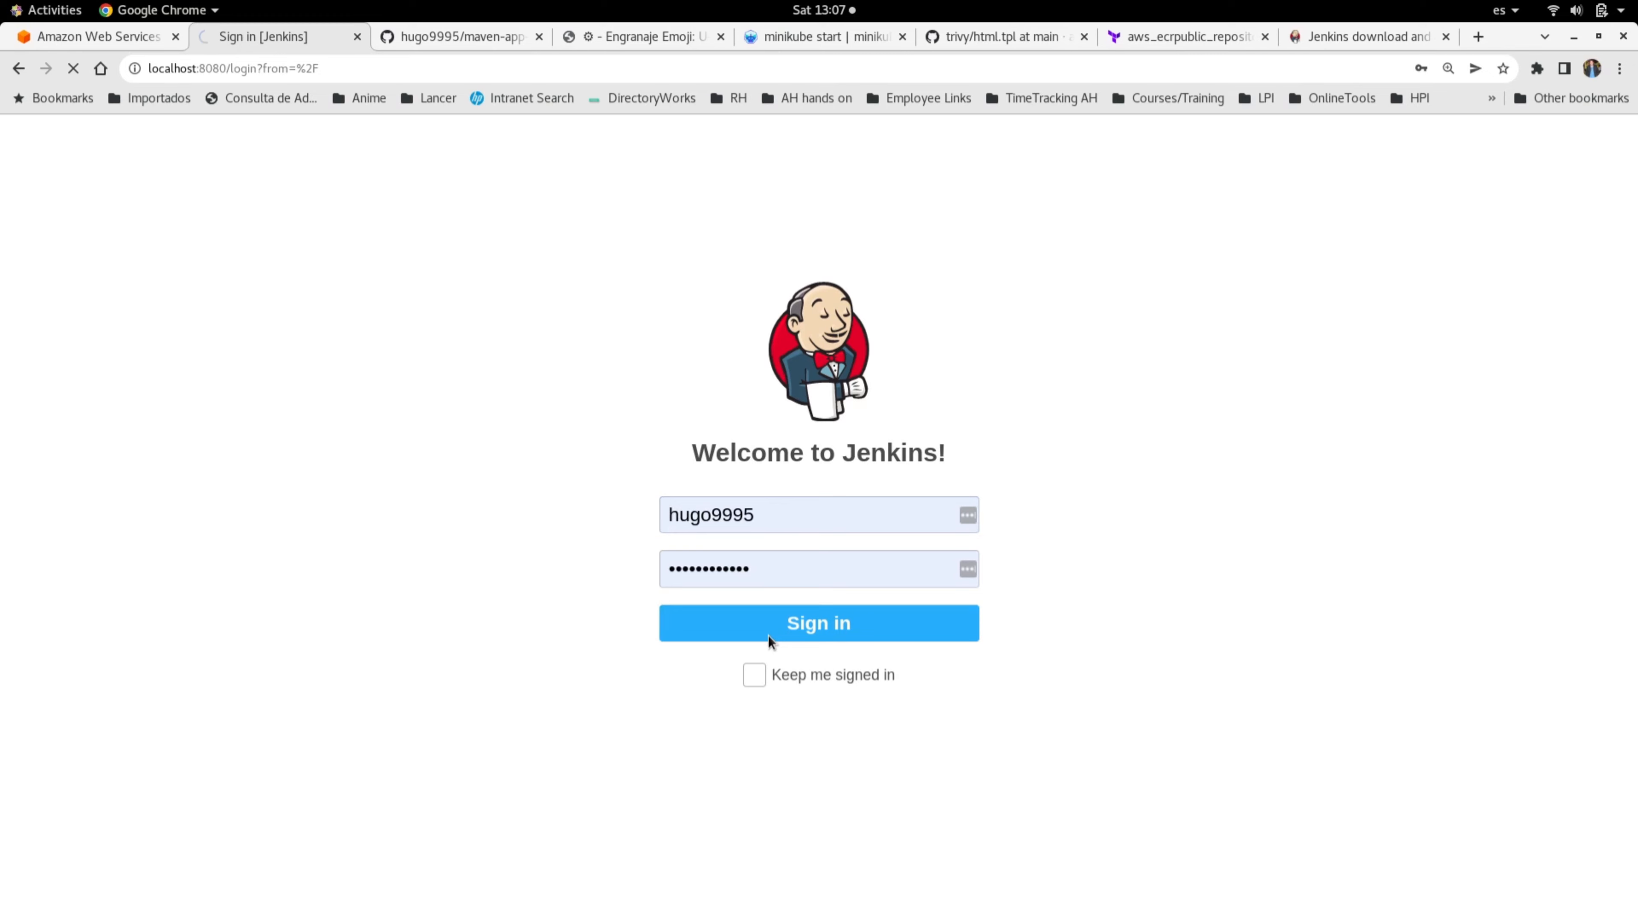
left_click(818, 623)
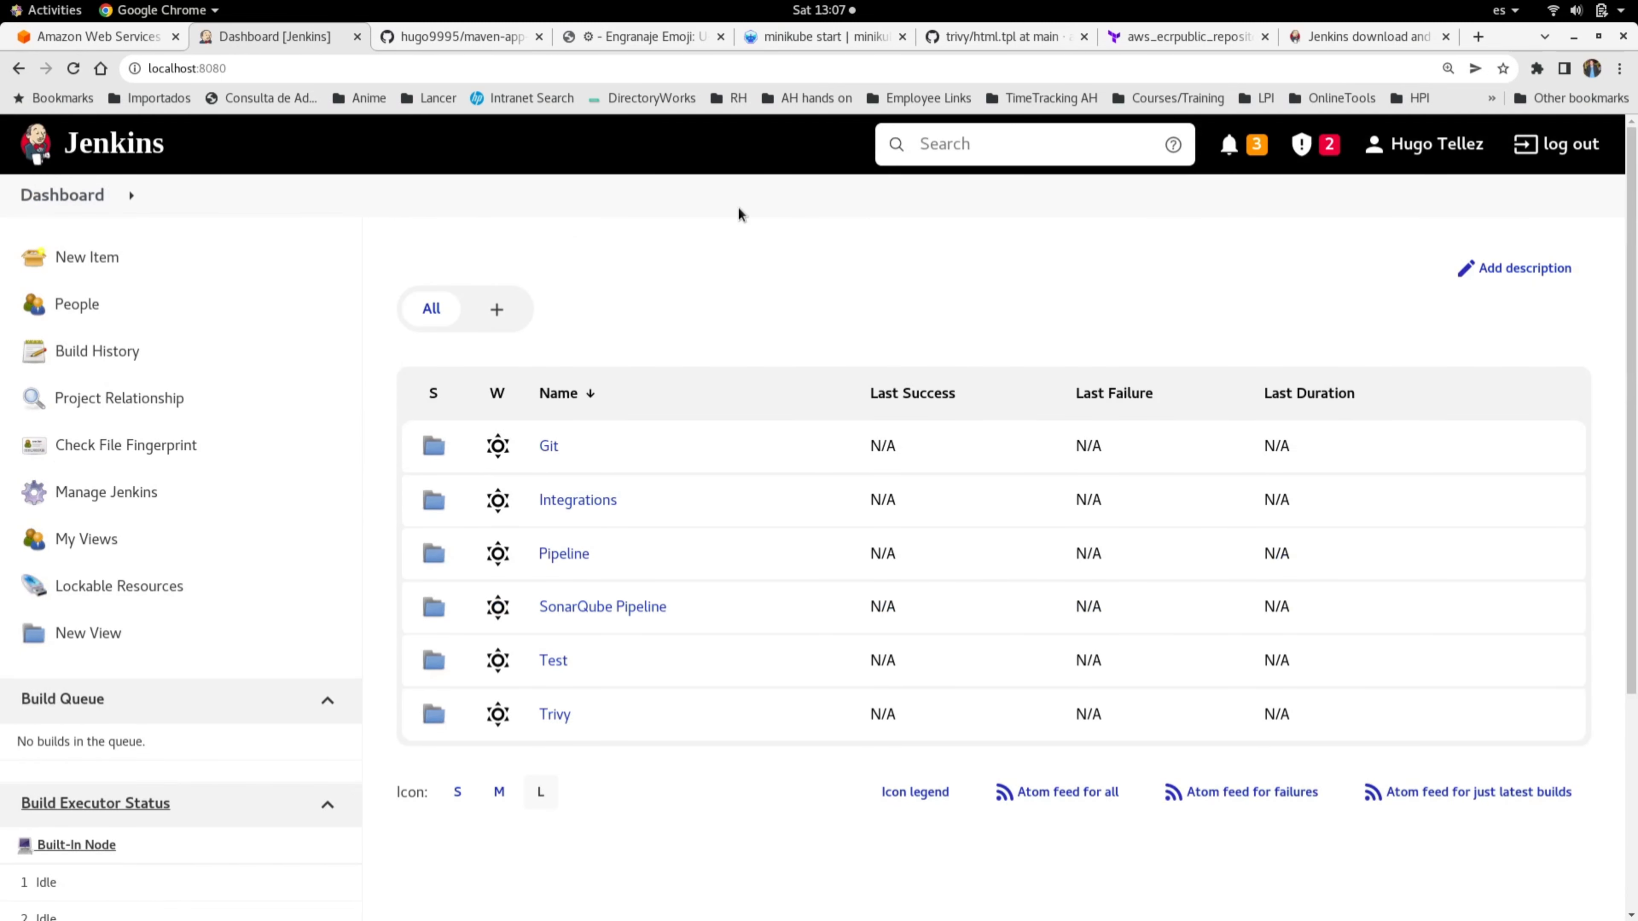
scroll("down", 3)
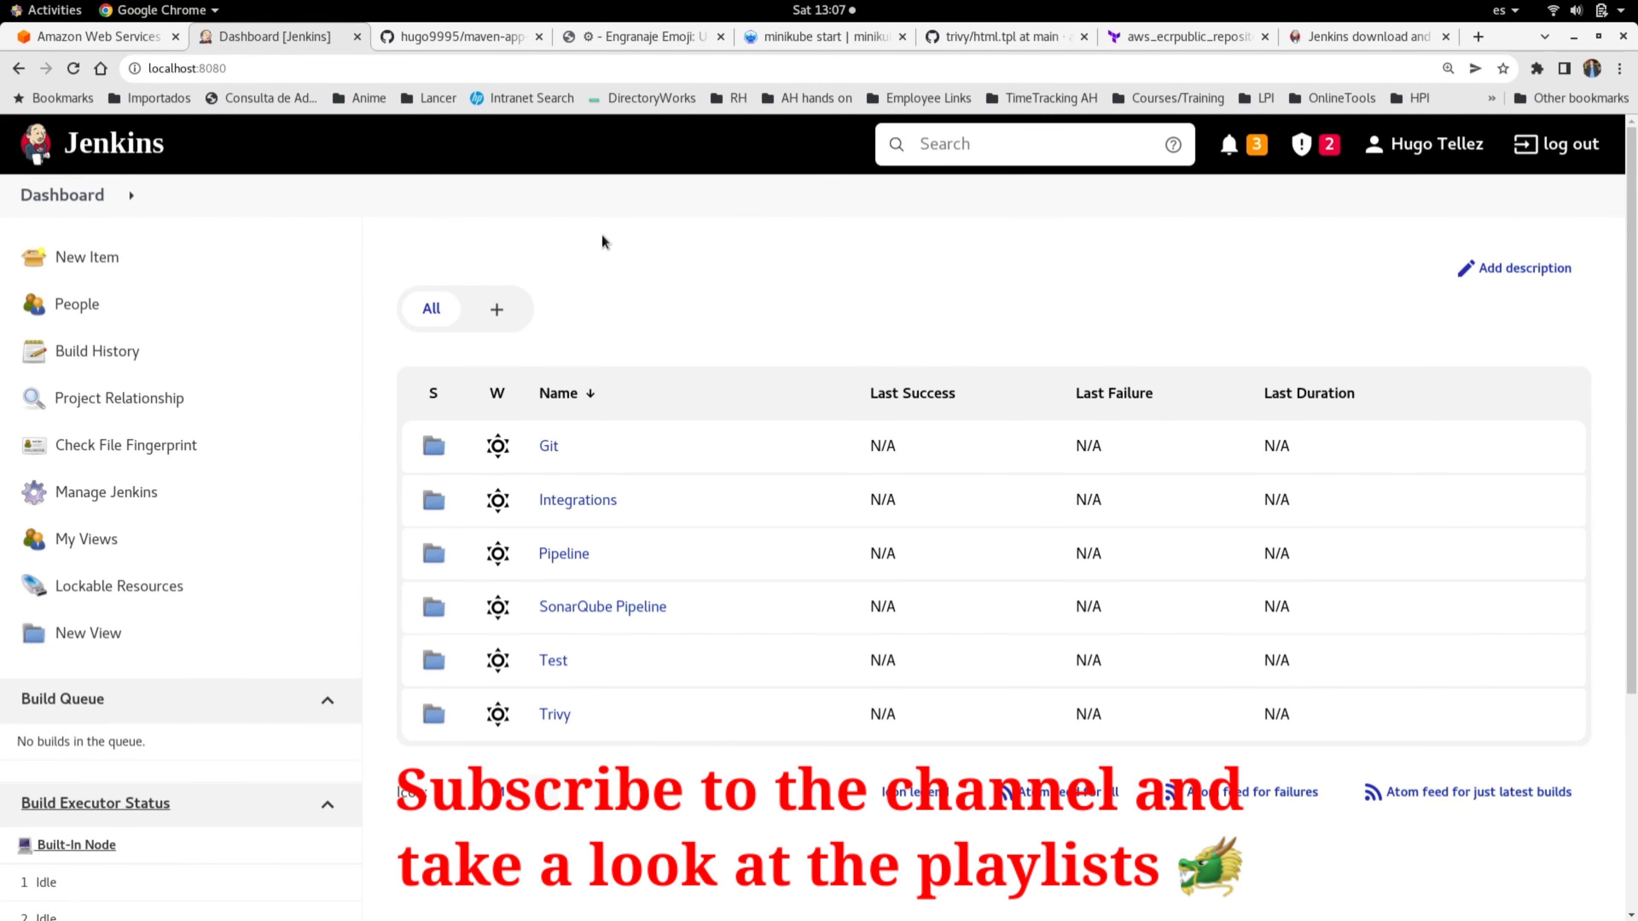
mouse_move(601, 248)
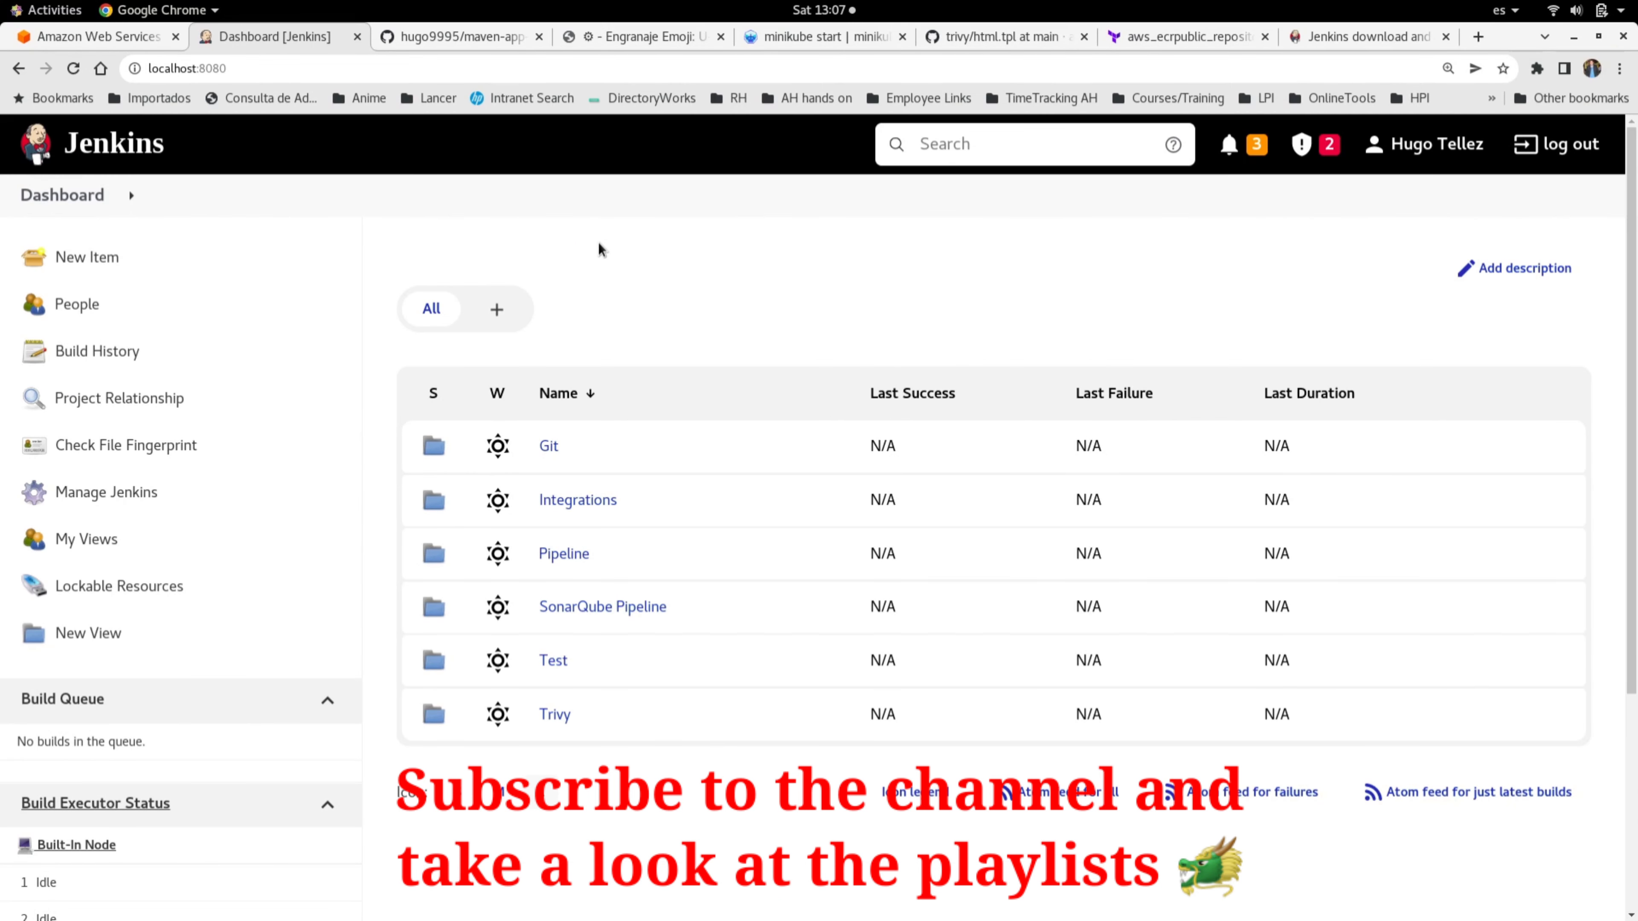